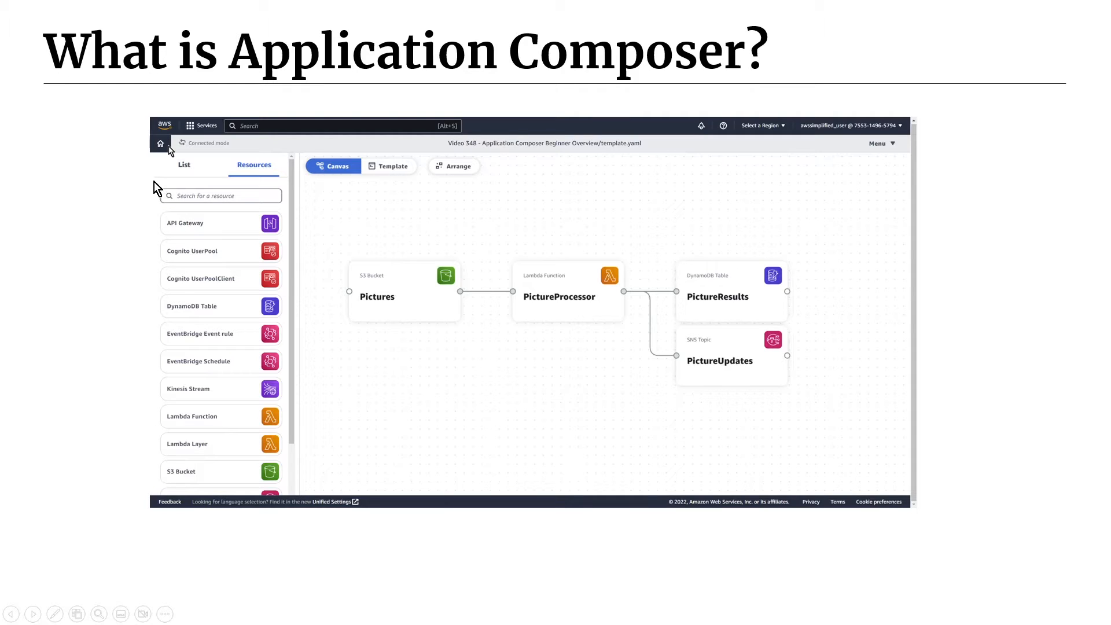
mouse_move(153, 431)
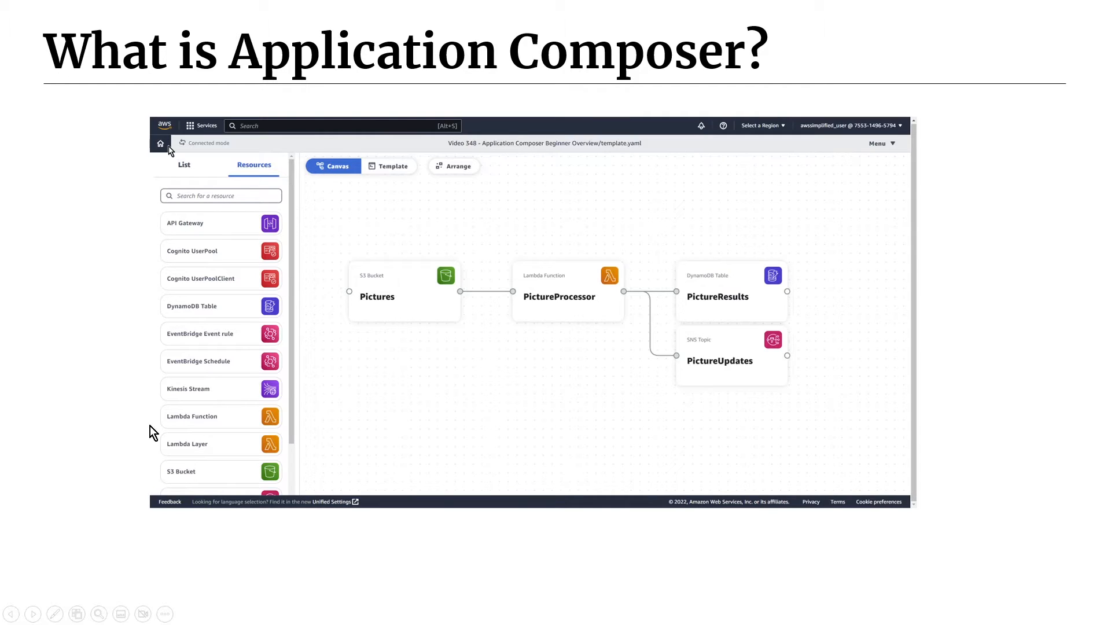
mouse_move(282, 517)
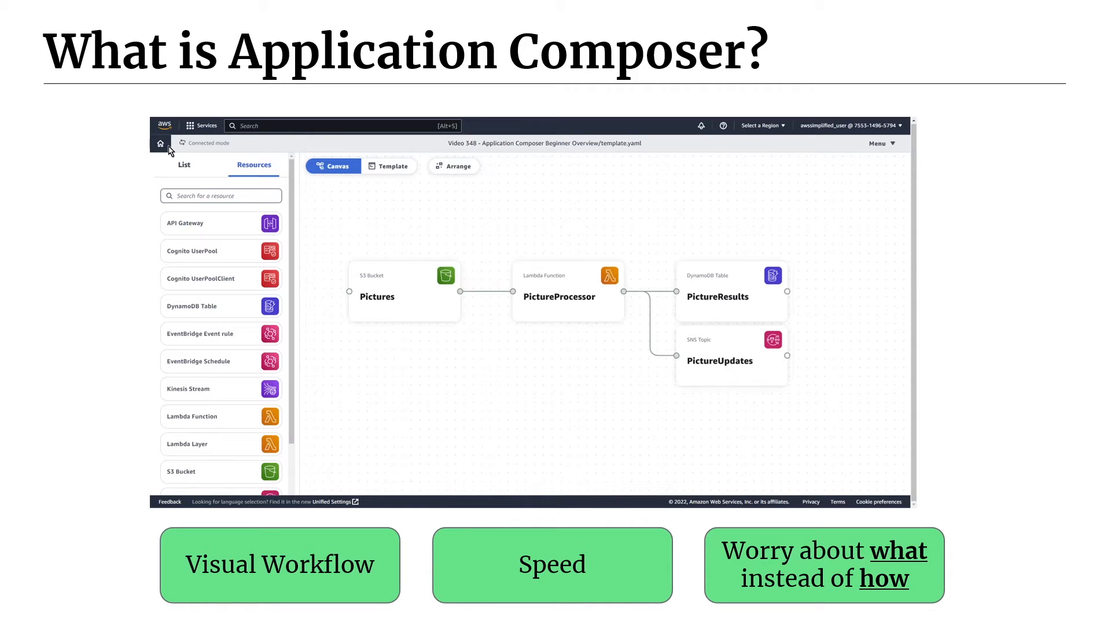
key(Right)
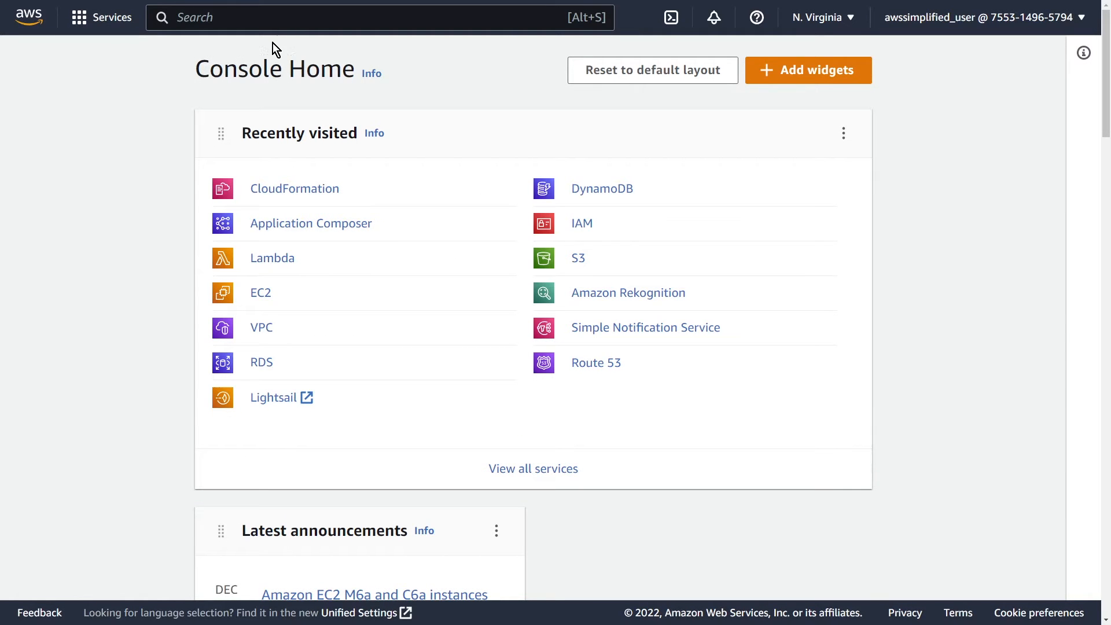
Step: Search 'application', launch Application Composer and begin creating a new project
text(applk)
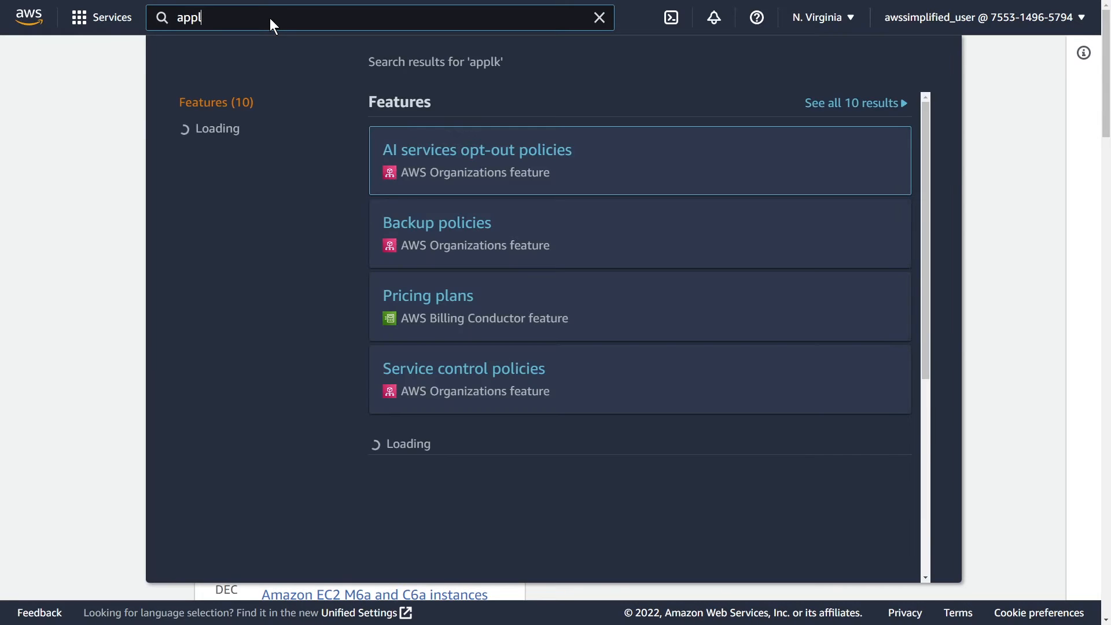
text(application)
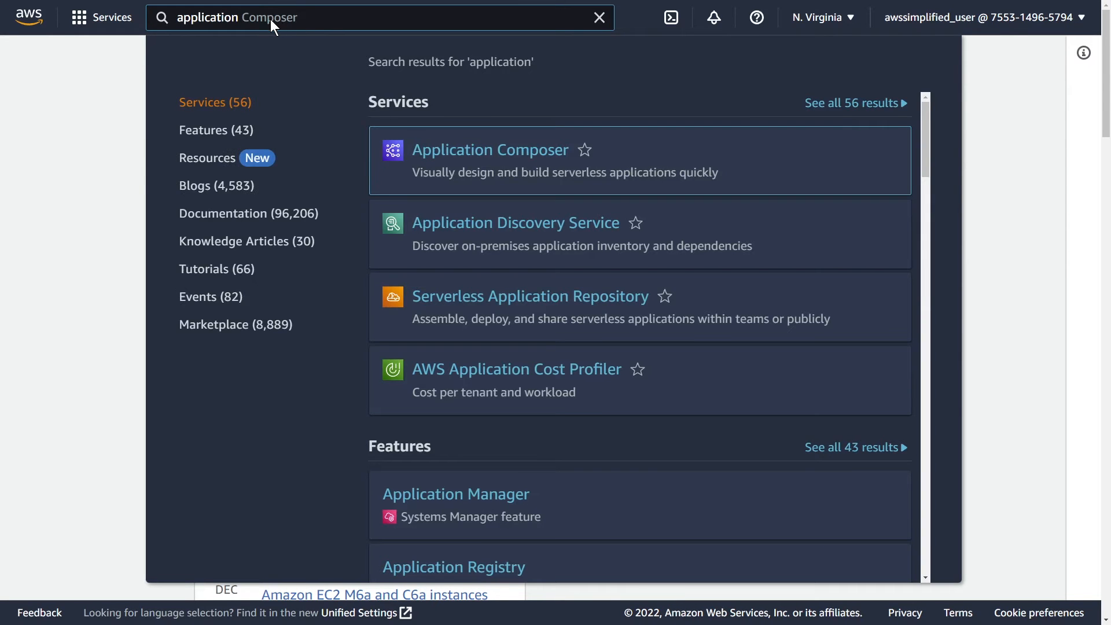
click(488, 149)
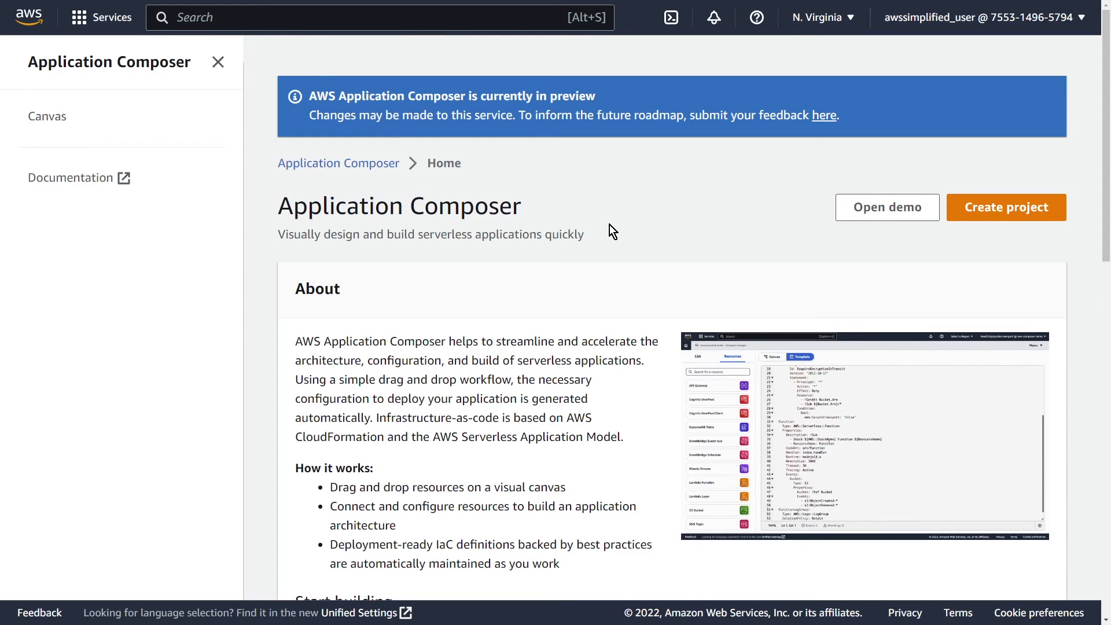
scroll(down, 3)
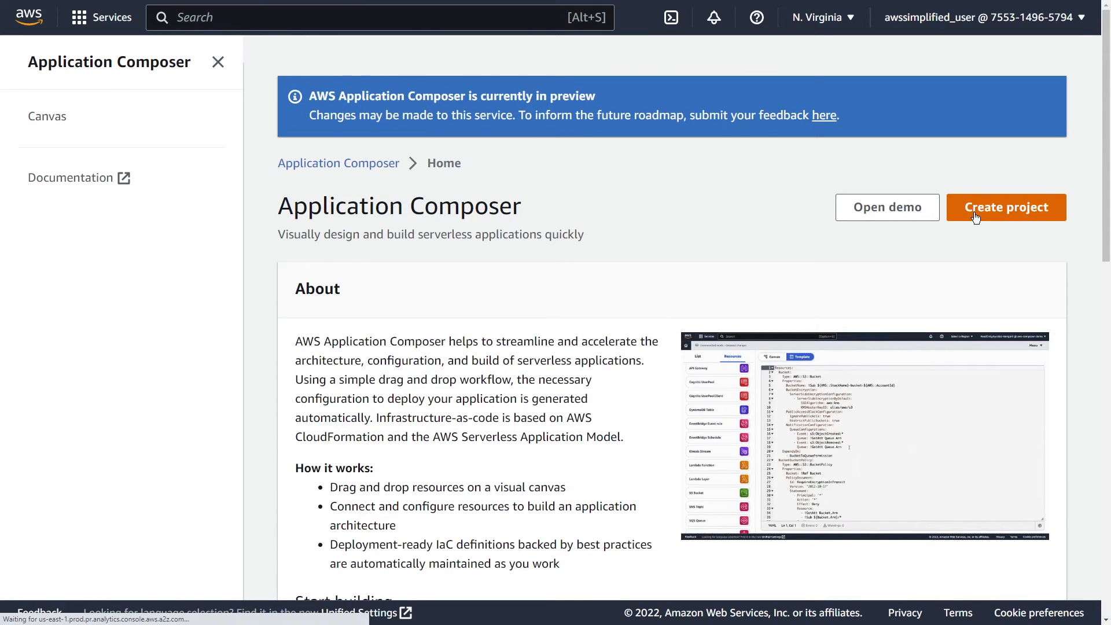
click(1004, 207)
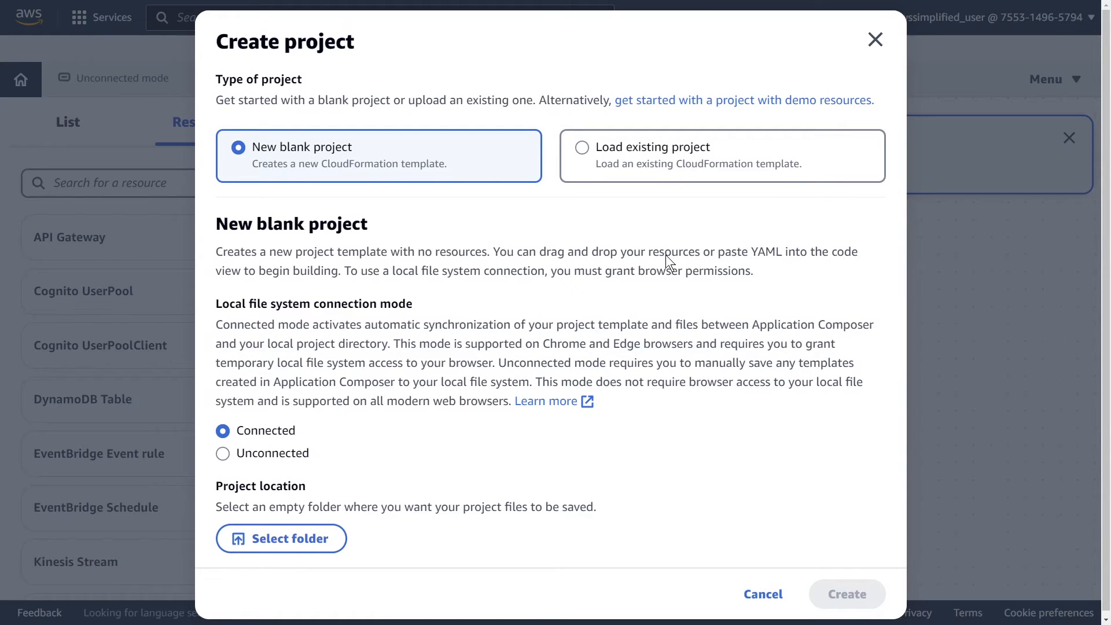
mouse_move(294, 185)
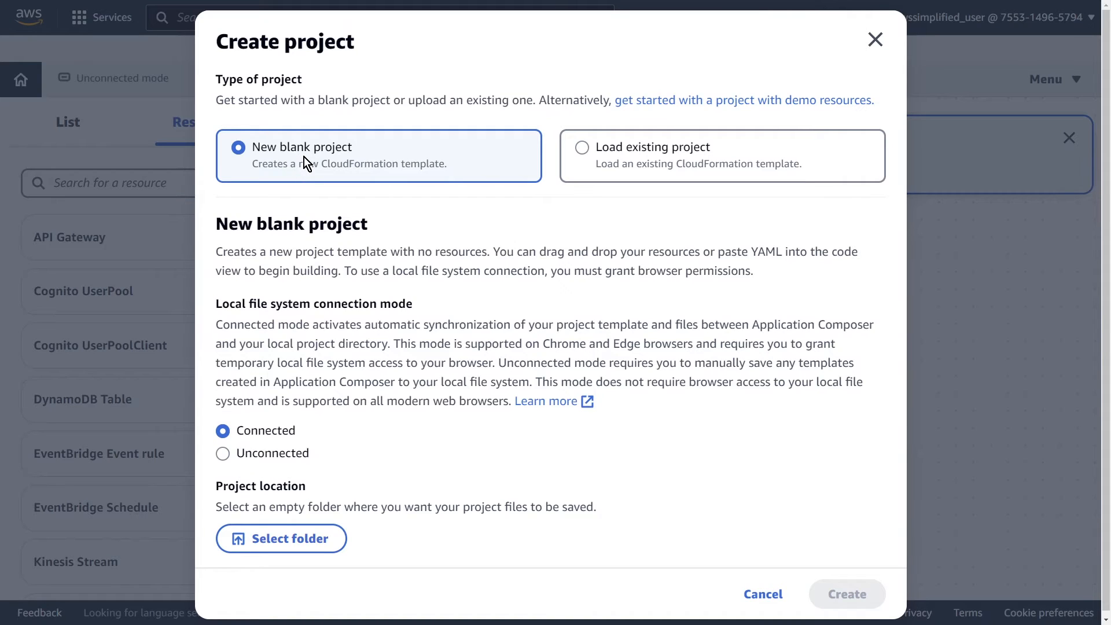
mouse_move(306, 431)
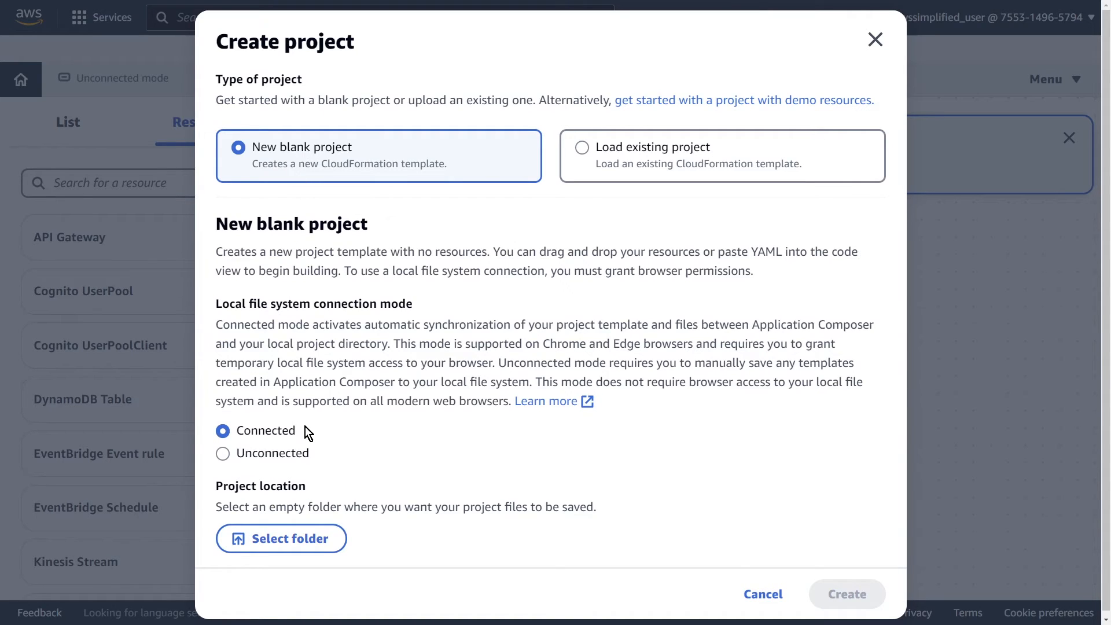
mouse_move(306, 437)
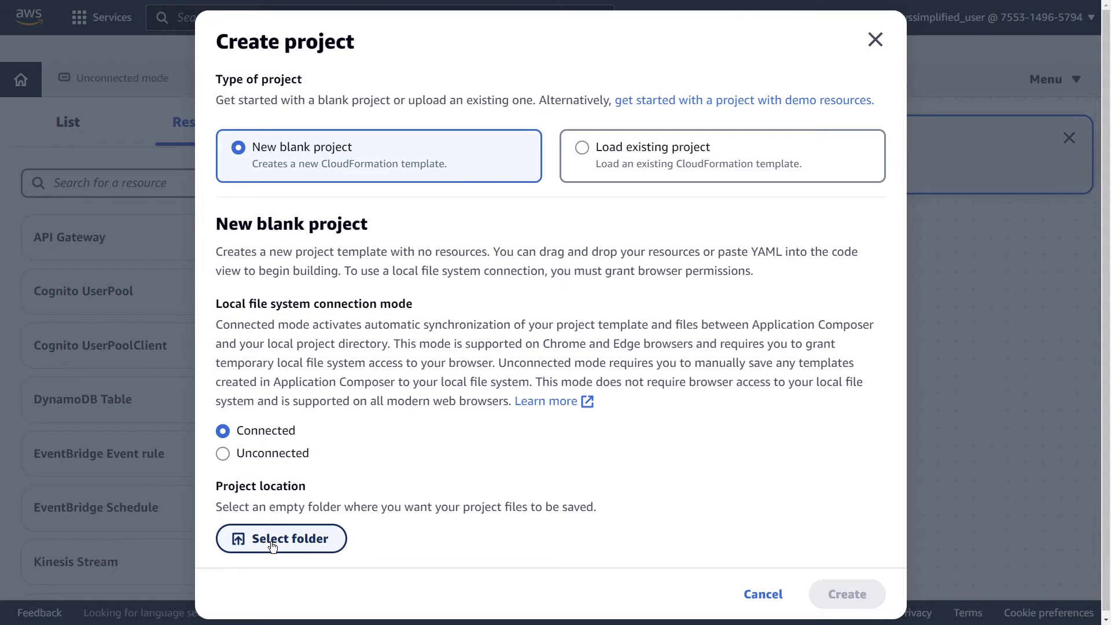
mouse_move(222, 457)
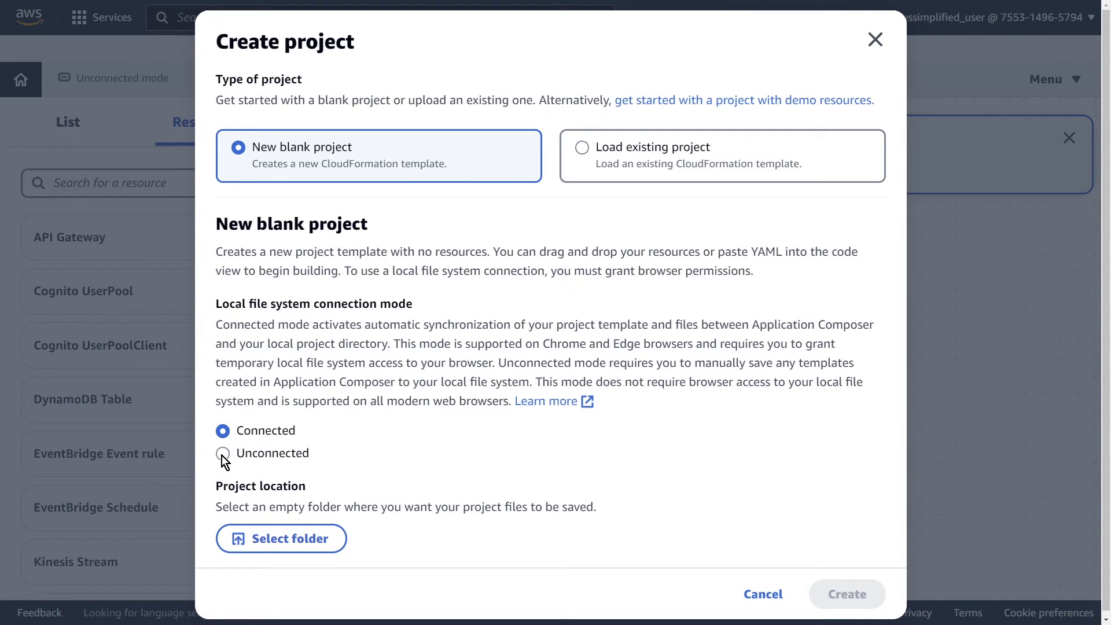
Step: Keep connected mode, pick the empty local folder and allow the site to view and save files
click(222, 454)
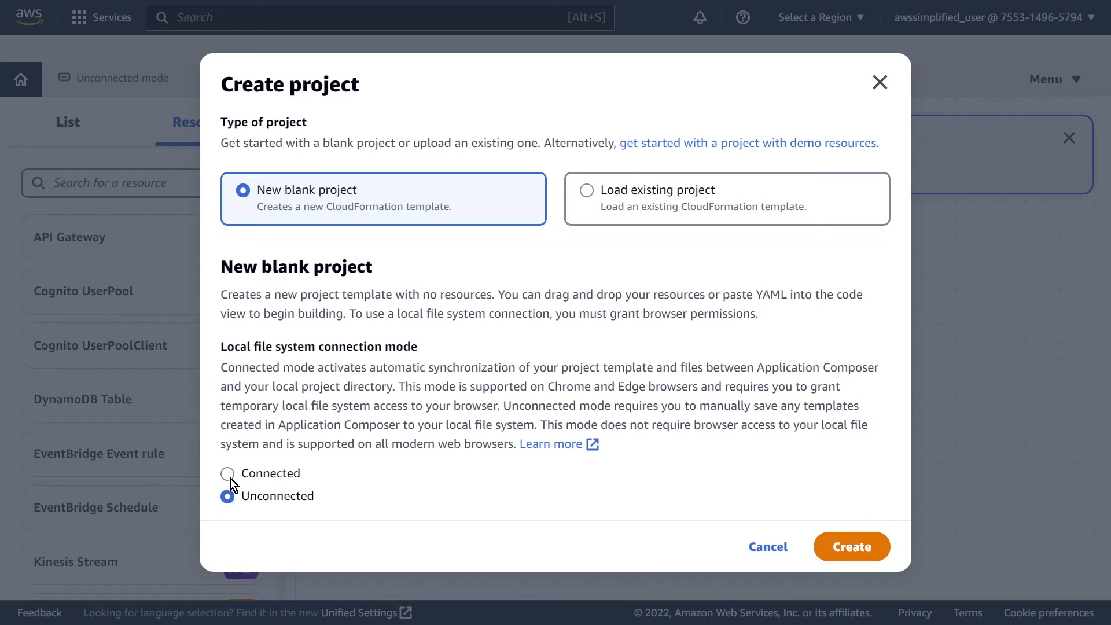
click(227, 473)
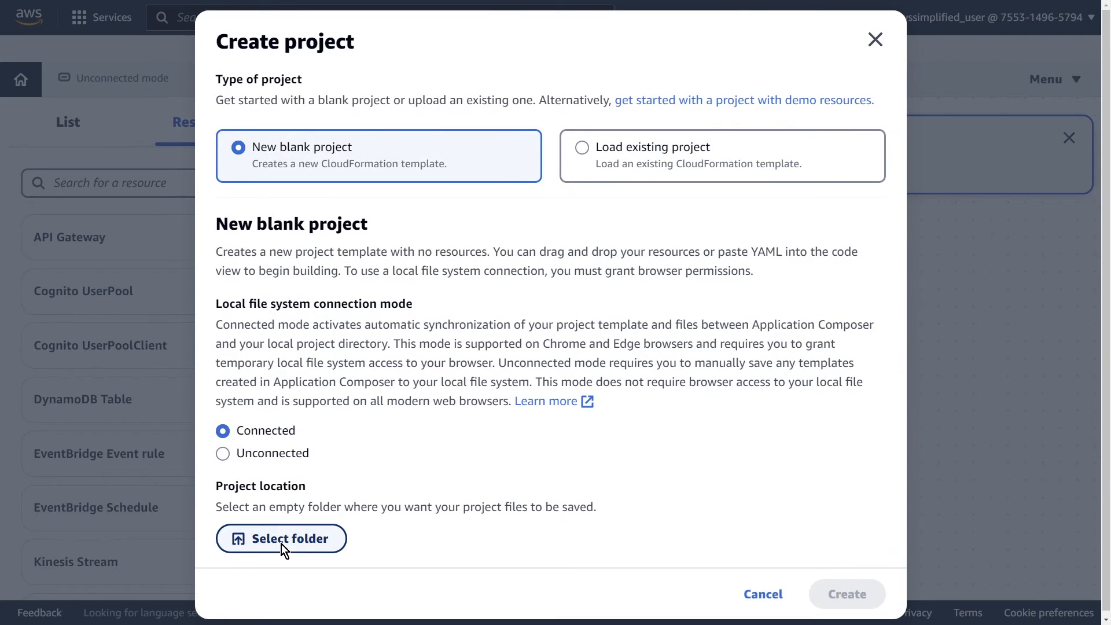
click(280, 538)
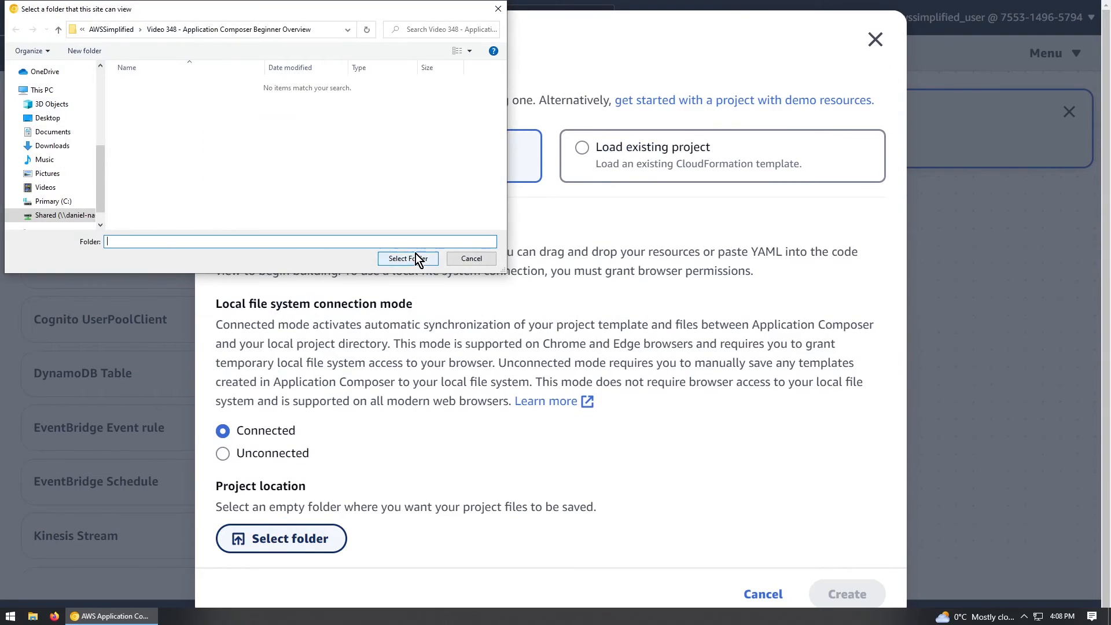
click(407, 258)
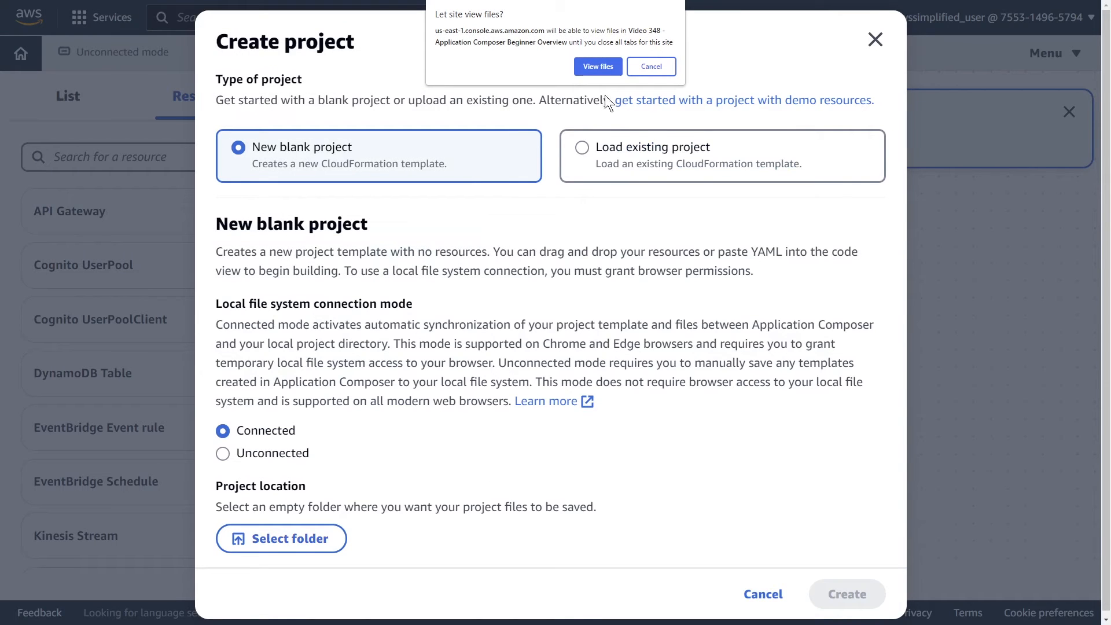
mouse_move(584, 45)
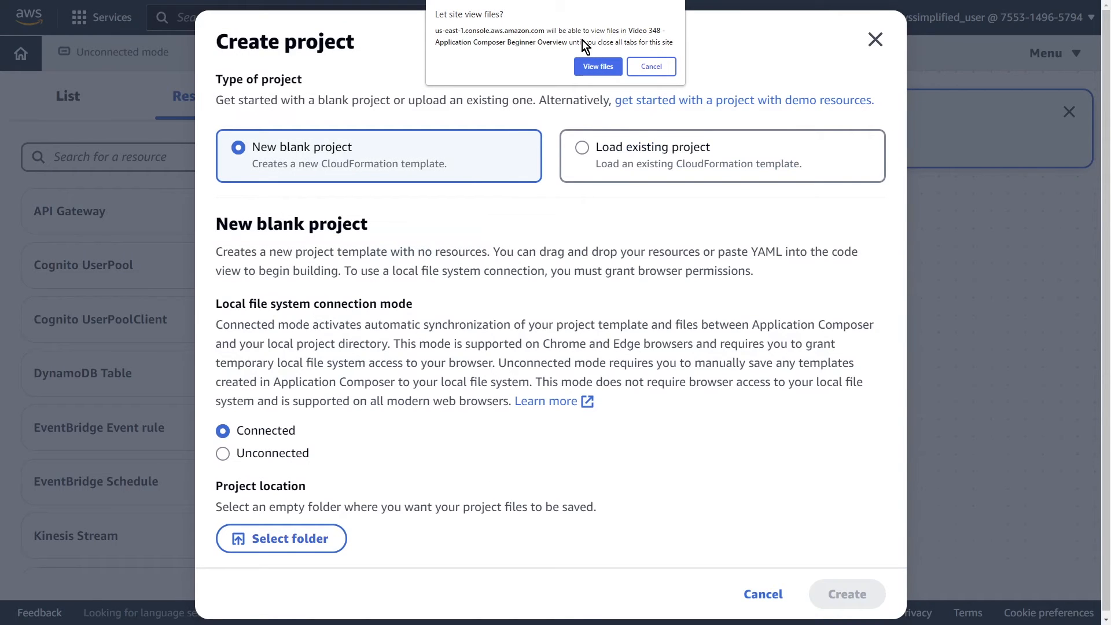
click(597, 65)
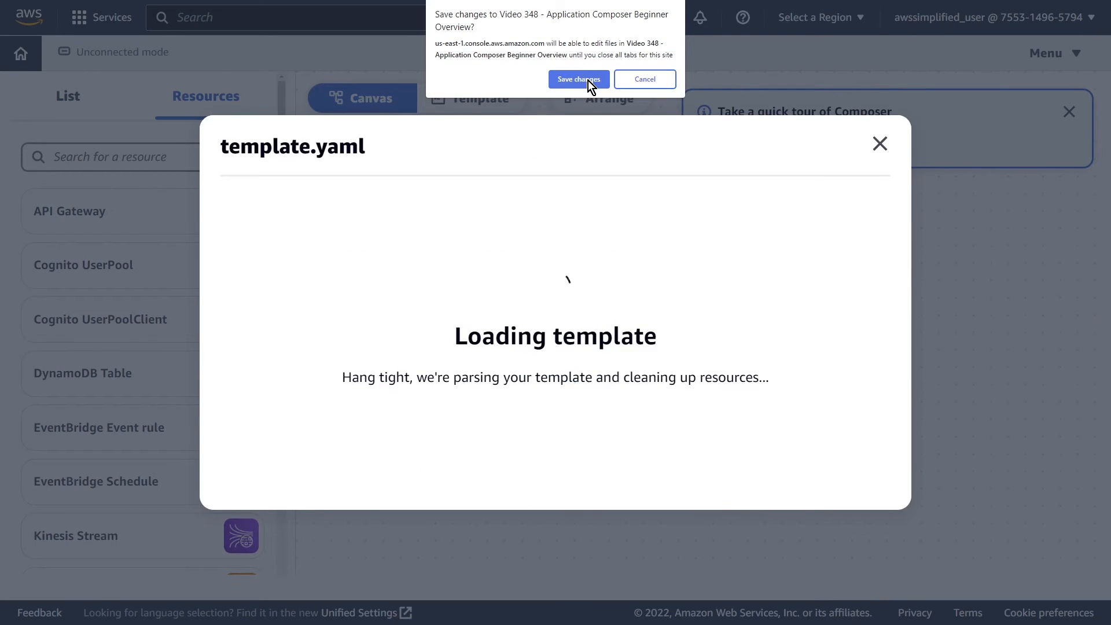
click(579, 79)
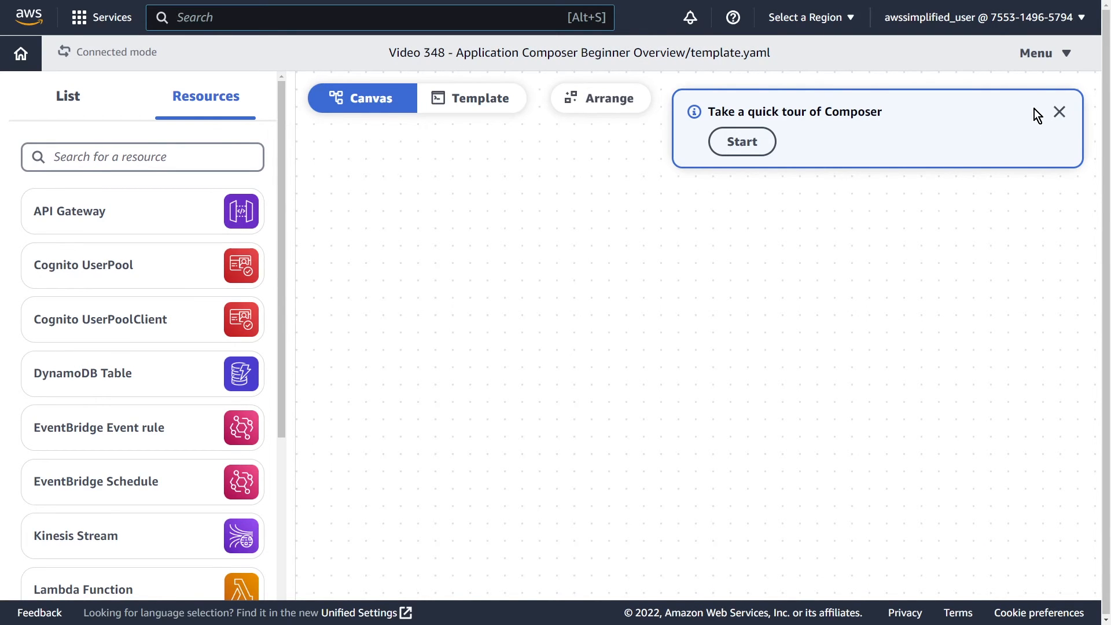
Step: Dismiss the Composer tour and place an S3 bucket on the canvas
click(742, 142)
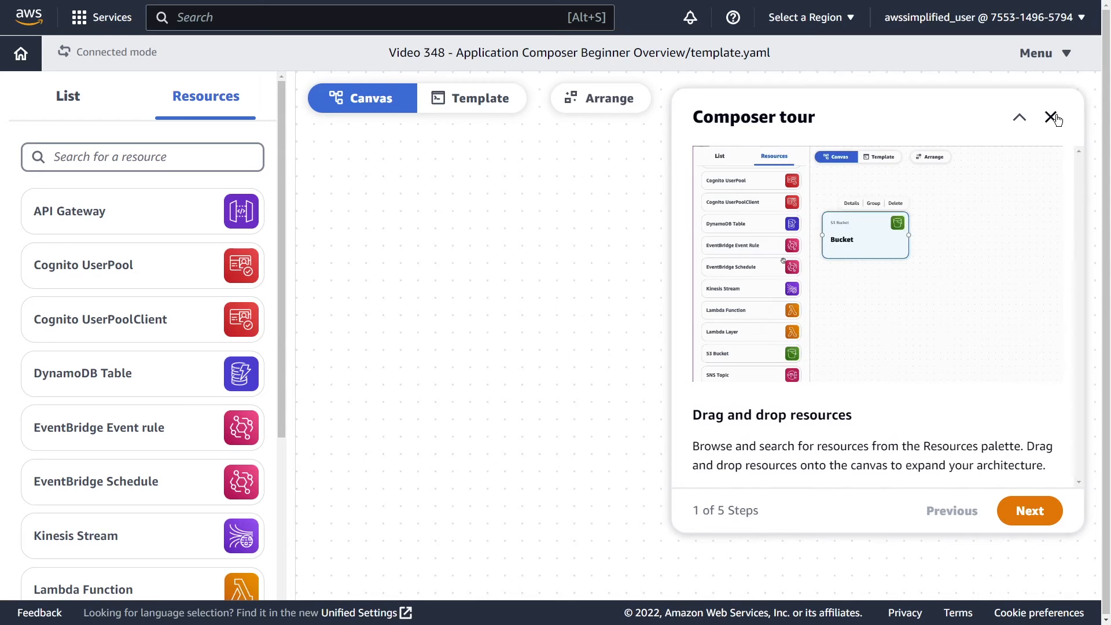
click(1055, 116)
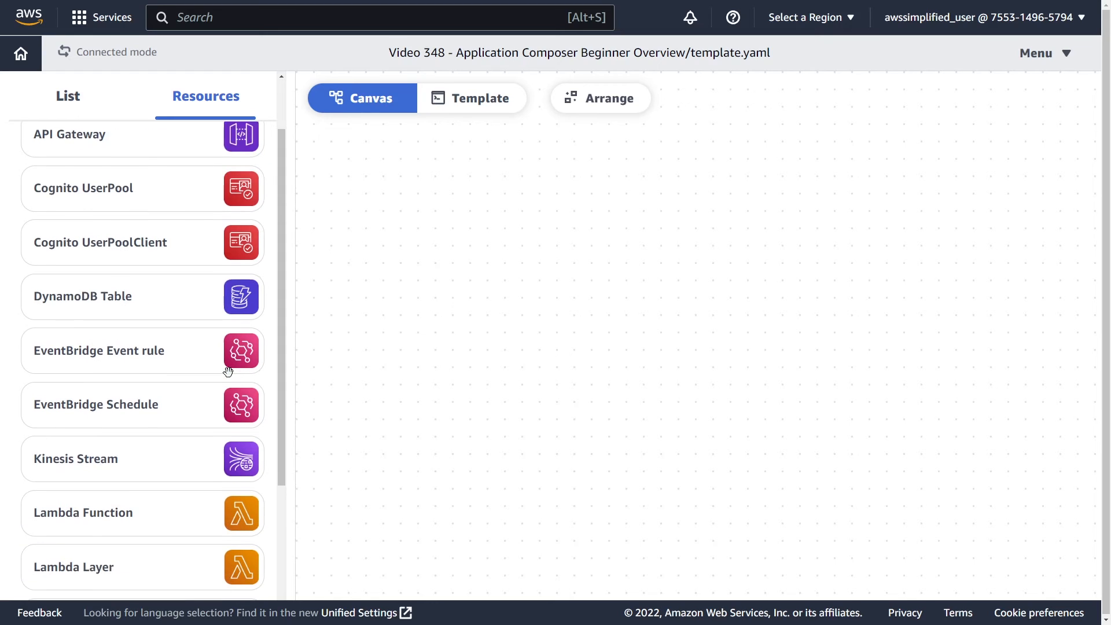
scroll(down, 3)
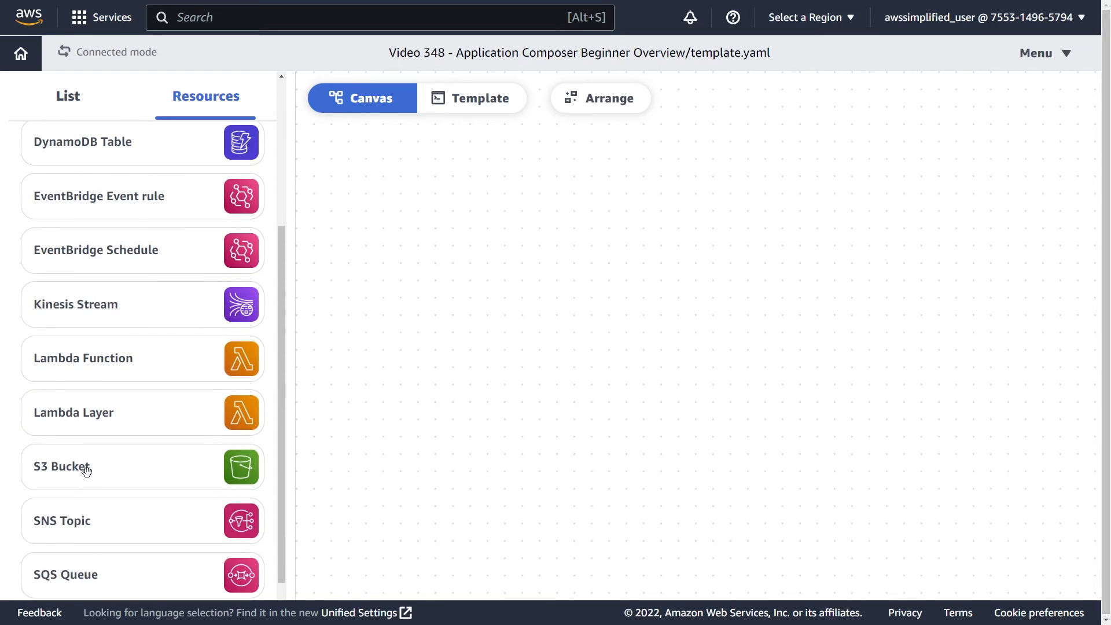
drag(83, 466, 477, 326)
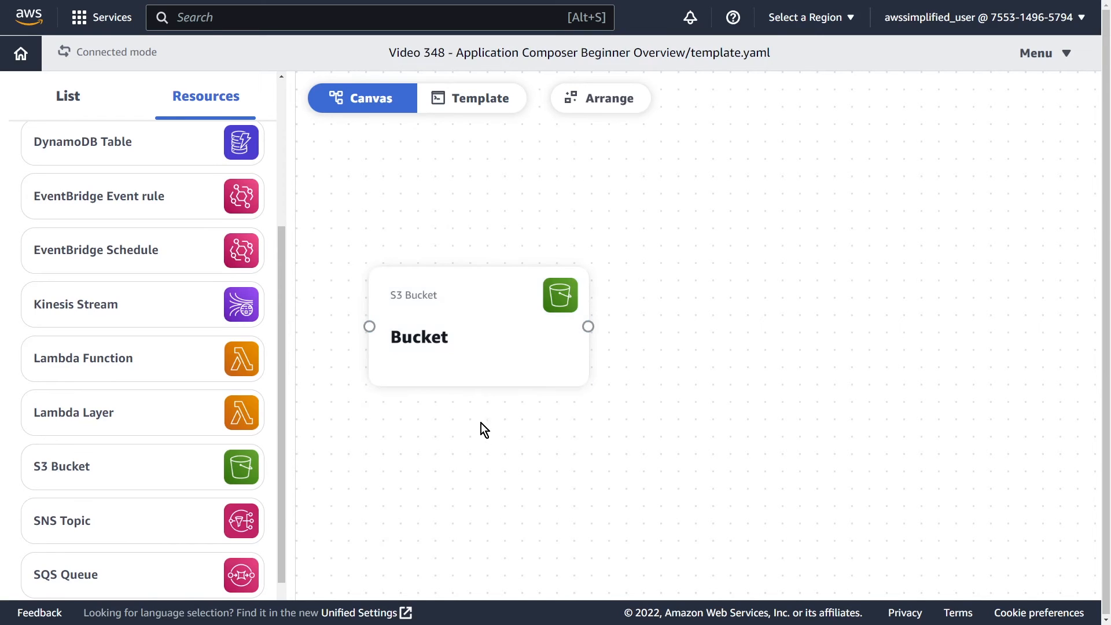
click(478, 336)
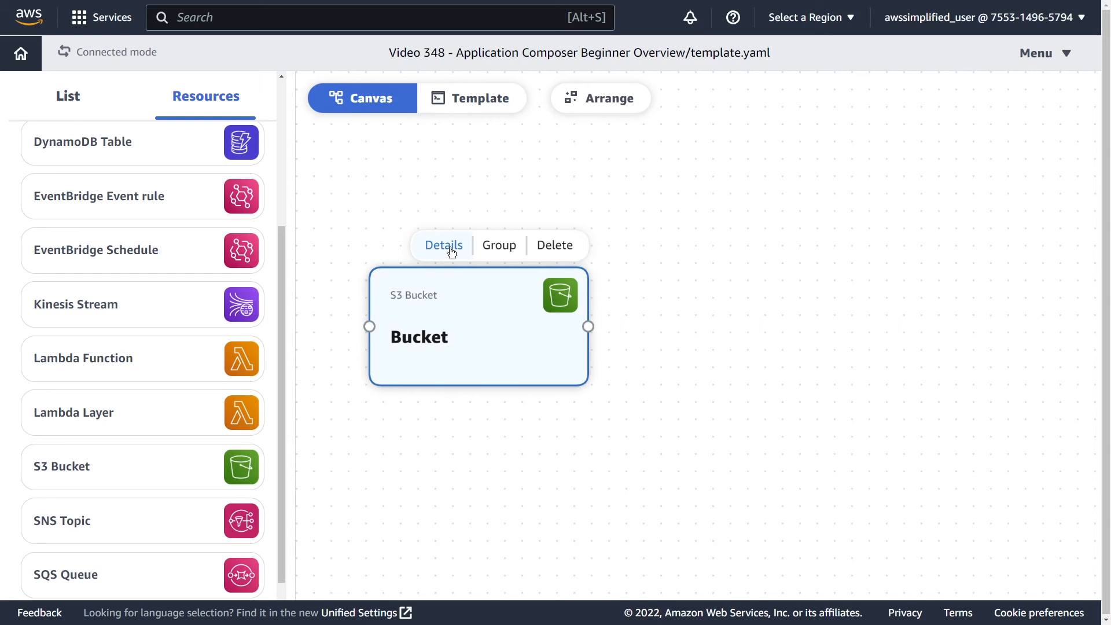
Step: Set the bucket's CloudFormation logical ID to Pictures and save it
click(443, 245)
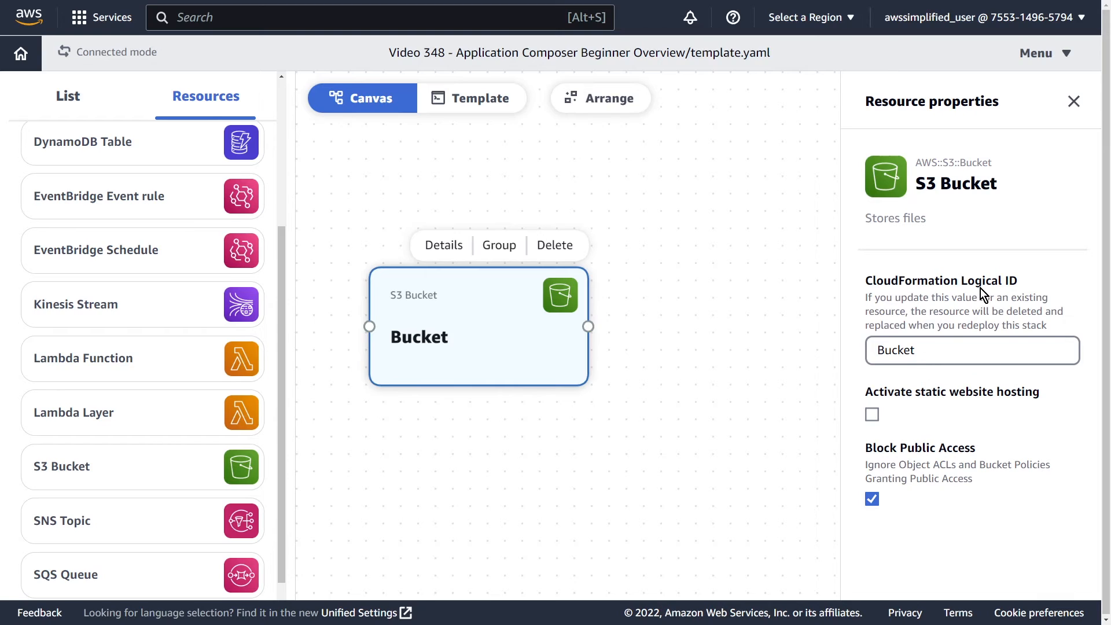
text(P)
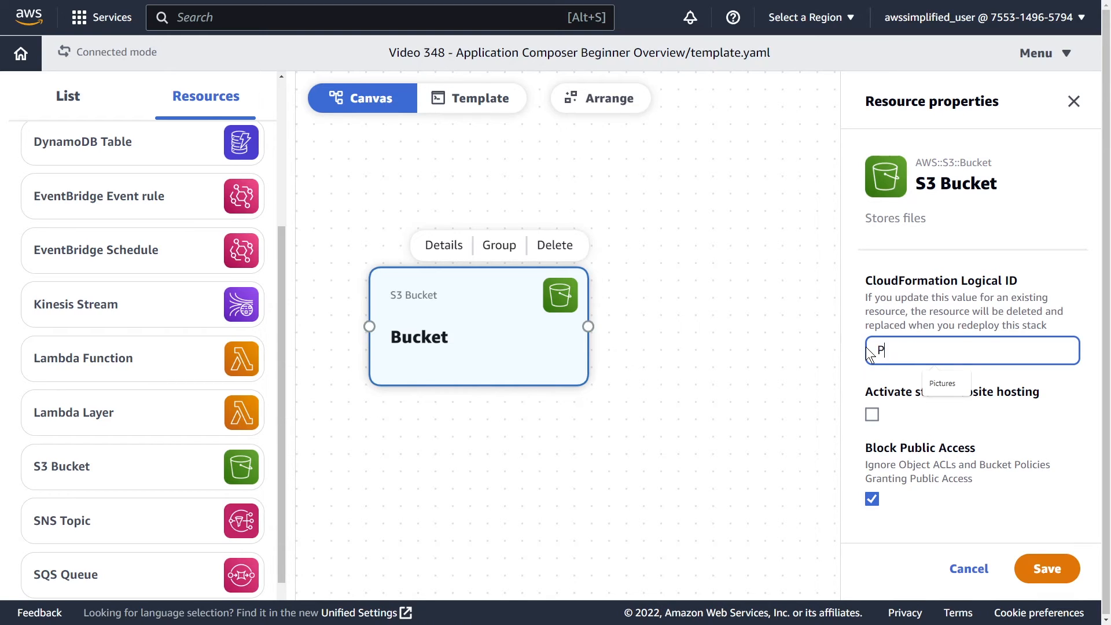
text(ictures)
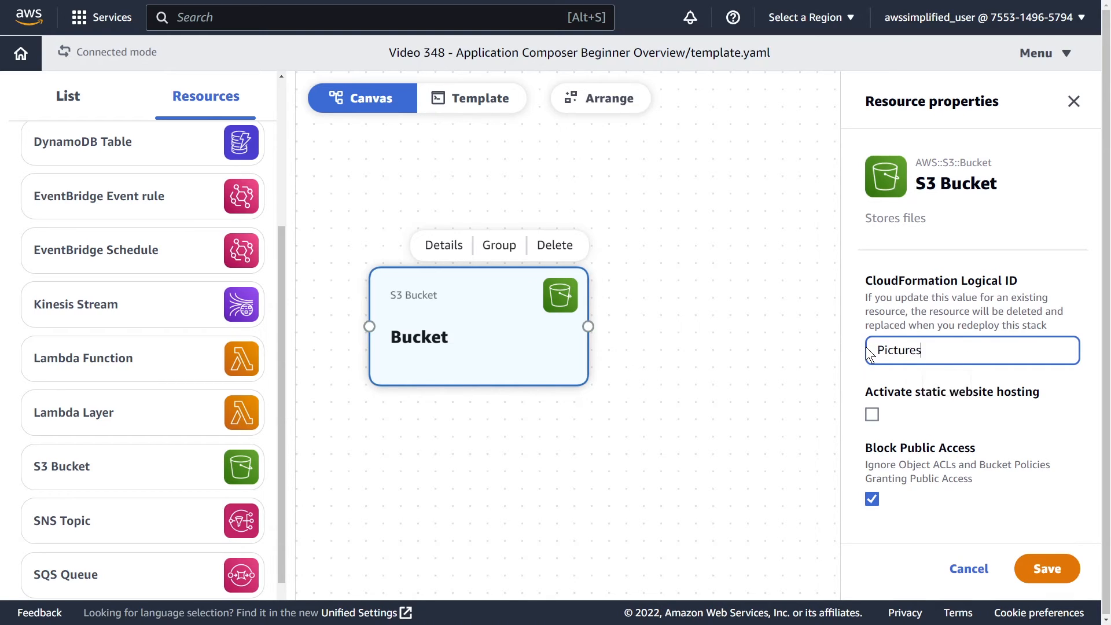
mouse_move(927, 396)
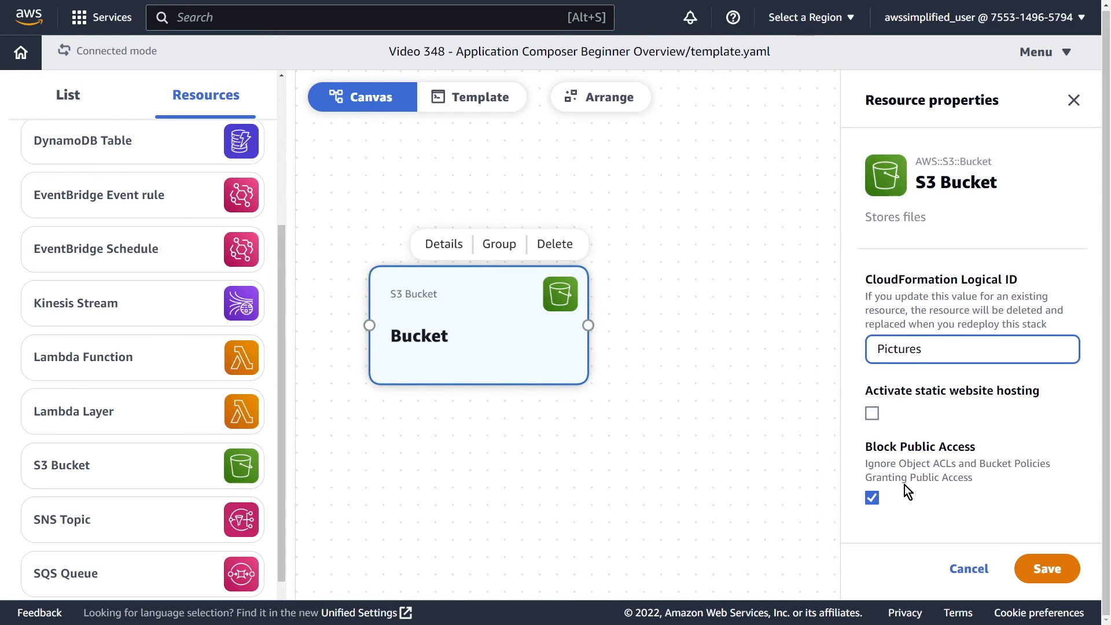
click(971, 349)
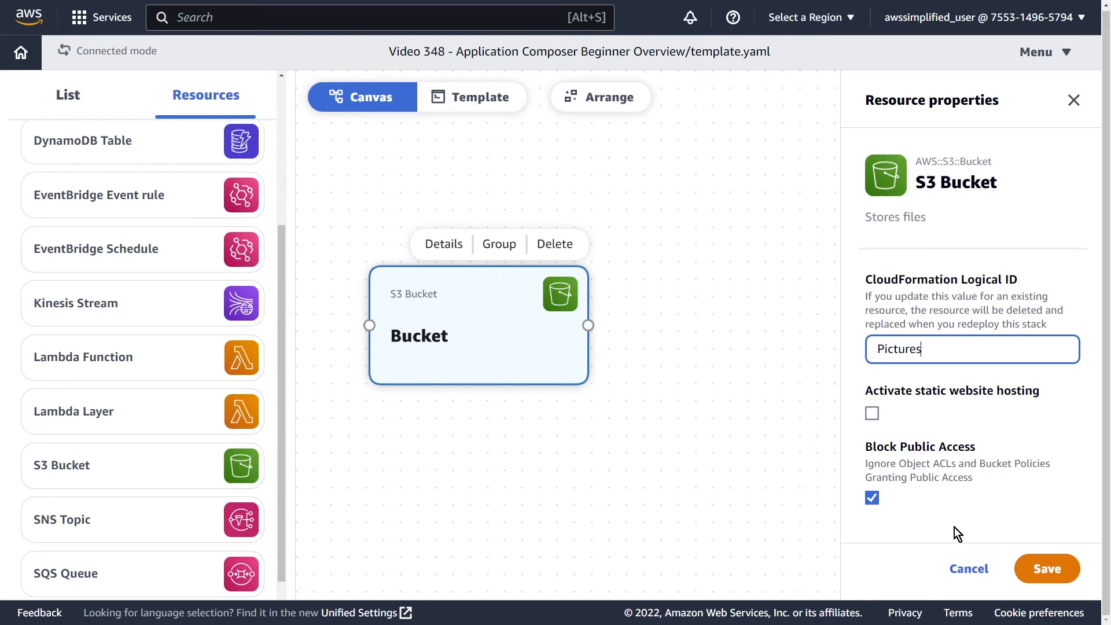
click(1046, 568)
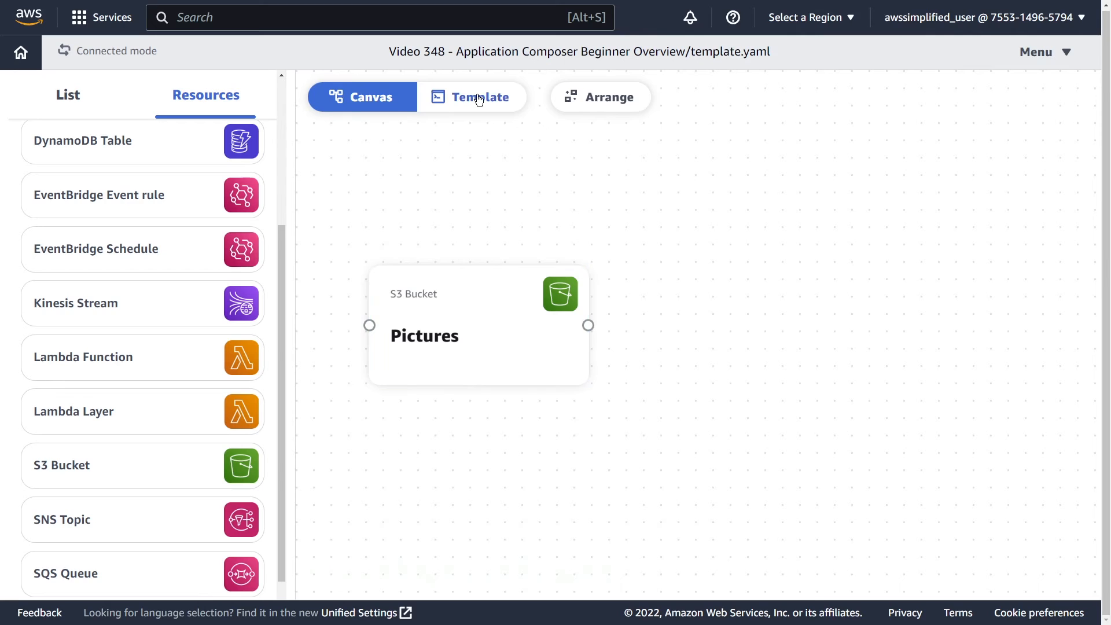
Step: Review the generated YAML for the Pictures bucket and PicturesBucketPolicy
click(471, 97)
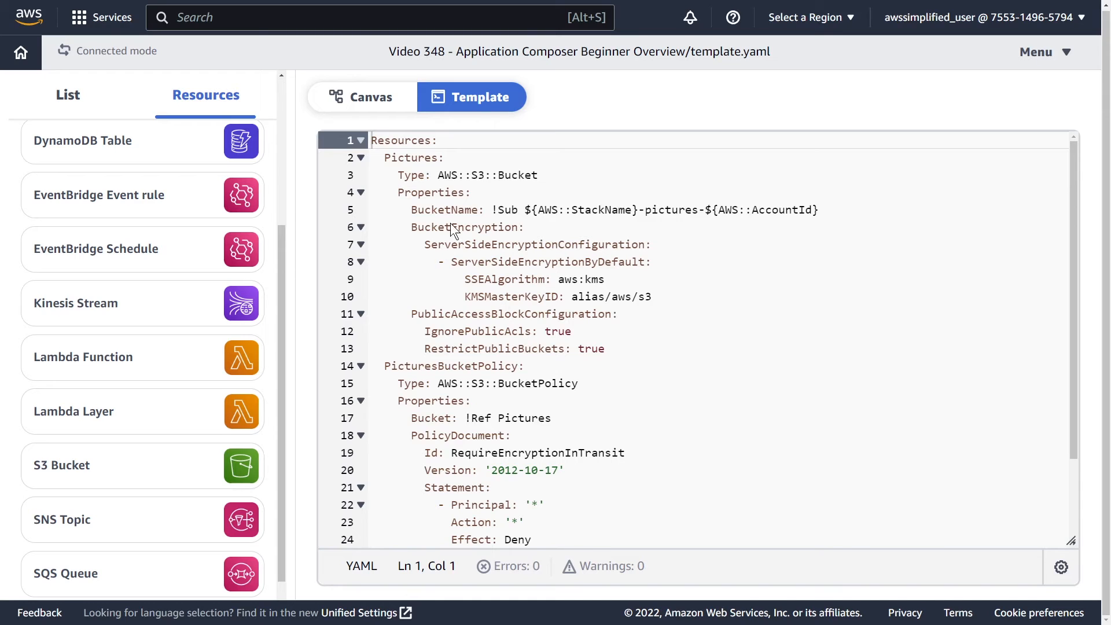
double_click(412, 158)
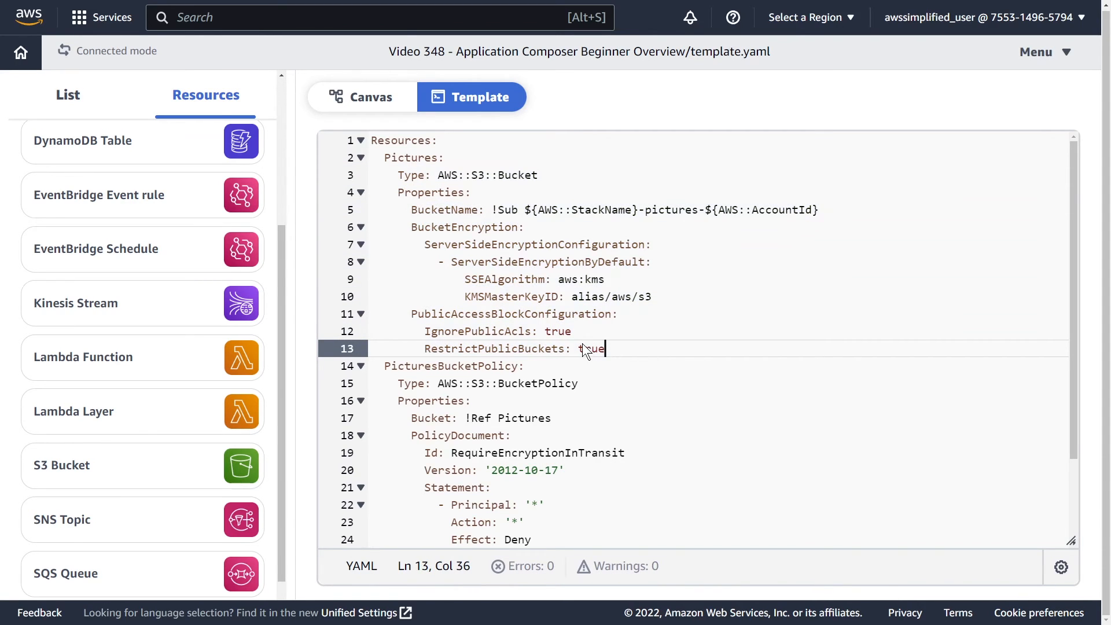
mouse_move(581, 344)
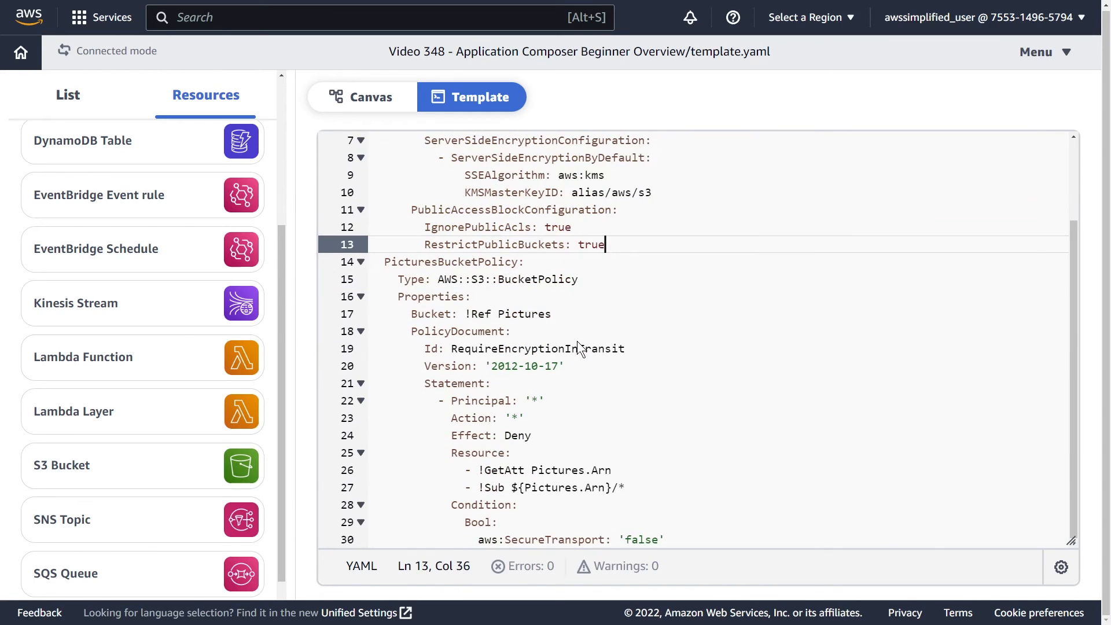
double_click(506, 279)
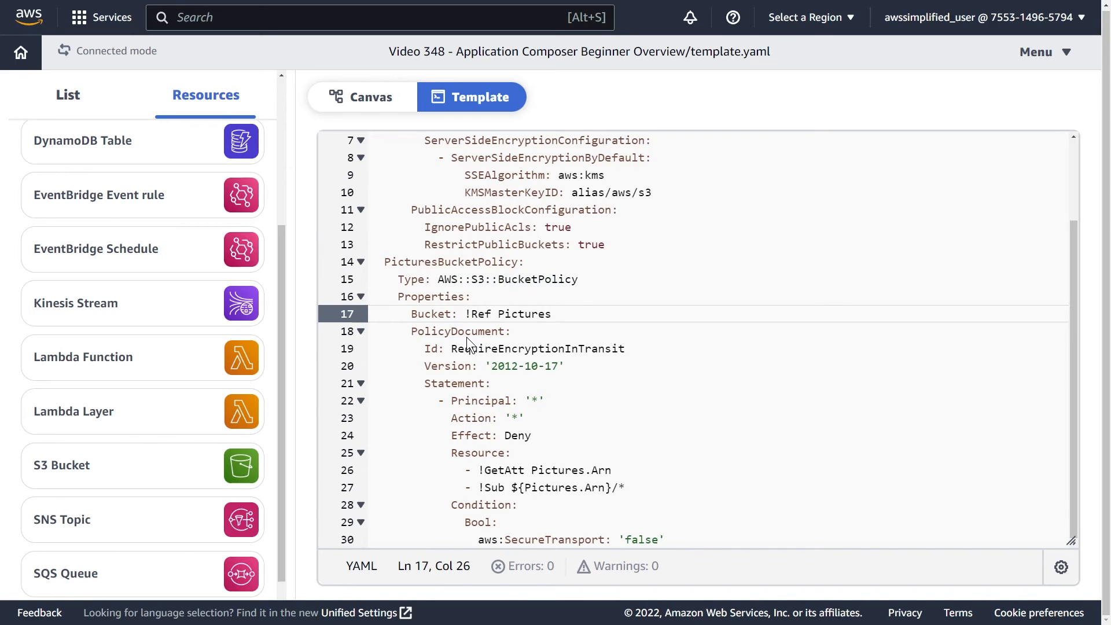
mouse_move(470, 343)
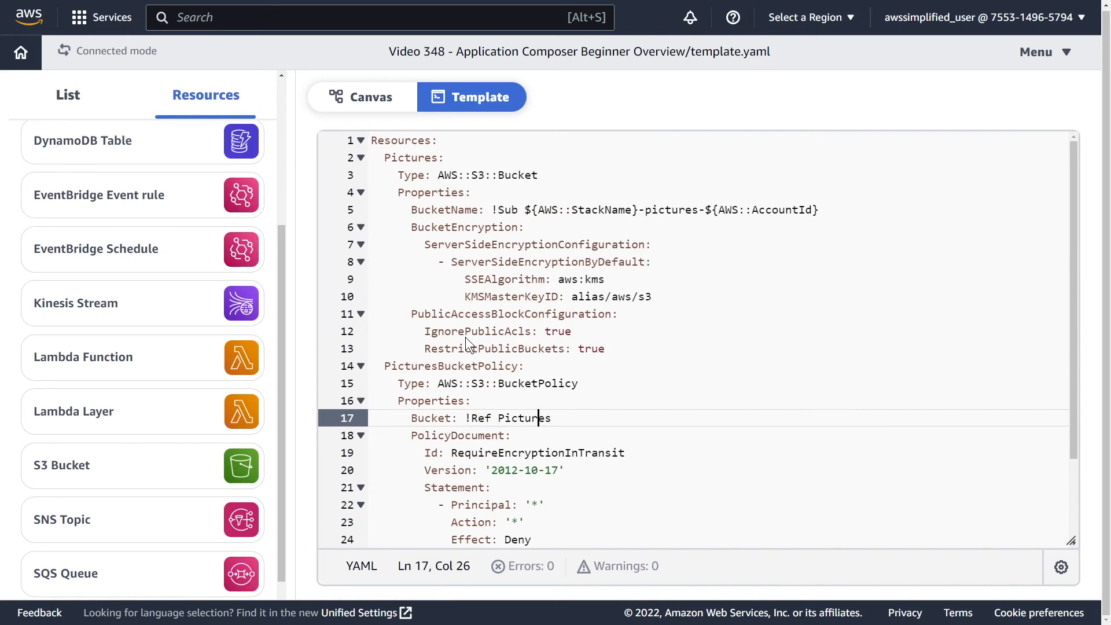
mouse_move(372, 97)
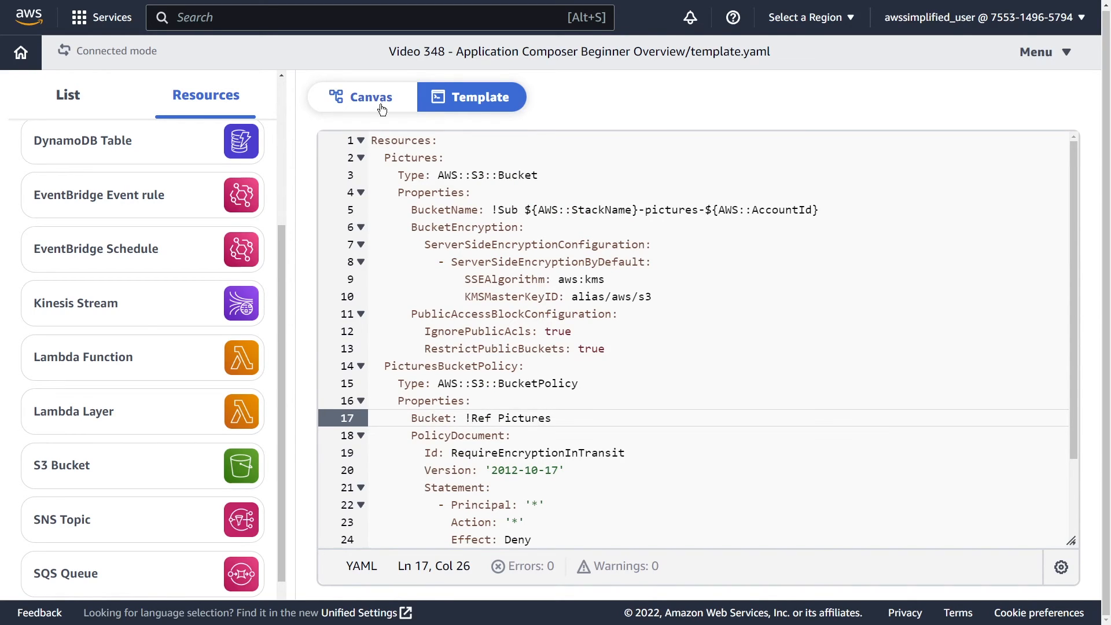
Step: Add a Lambda function linked to the Pictures bucket and select it on the canvas
click(371, 96)
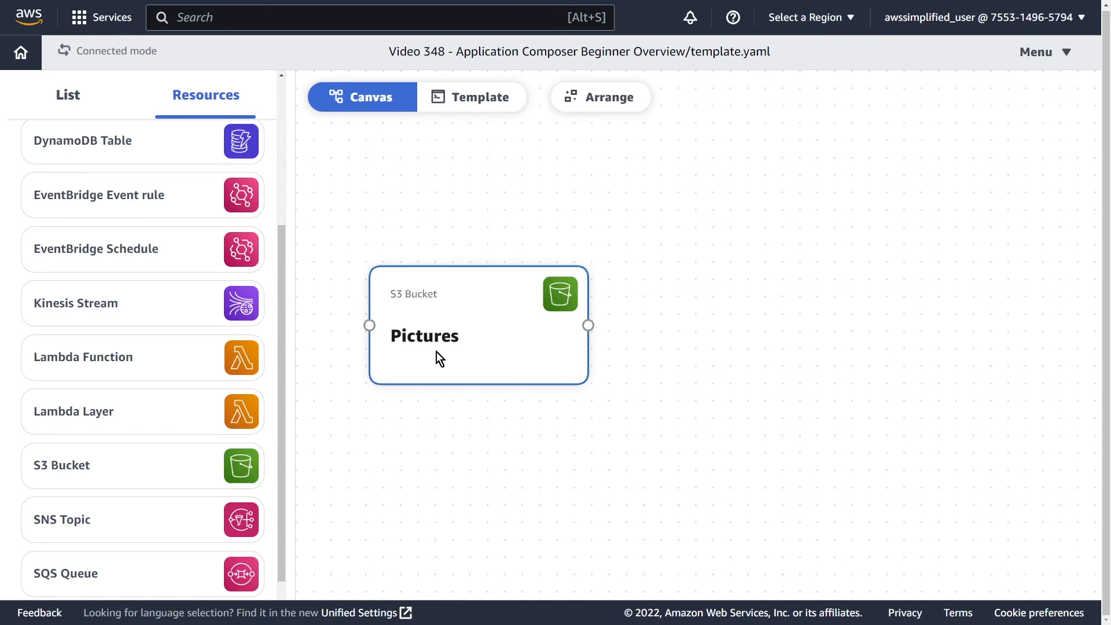
mouse_move(462, 358)
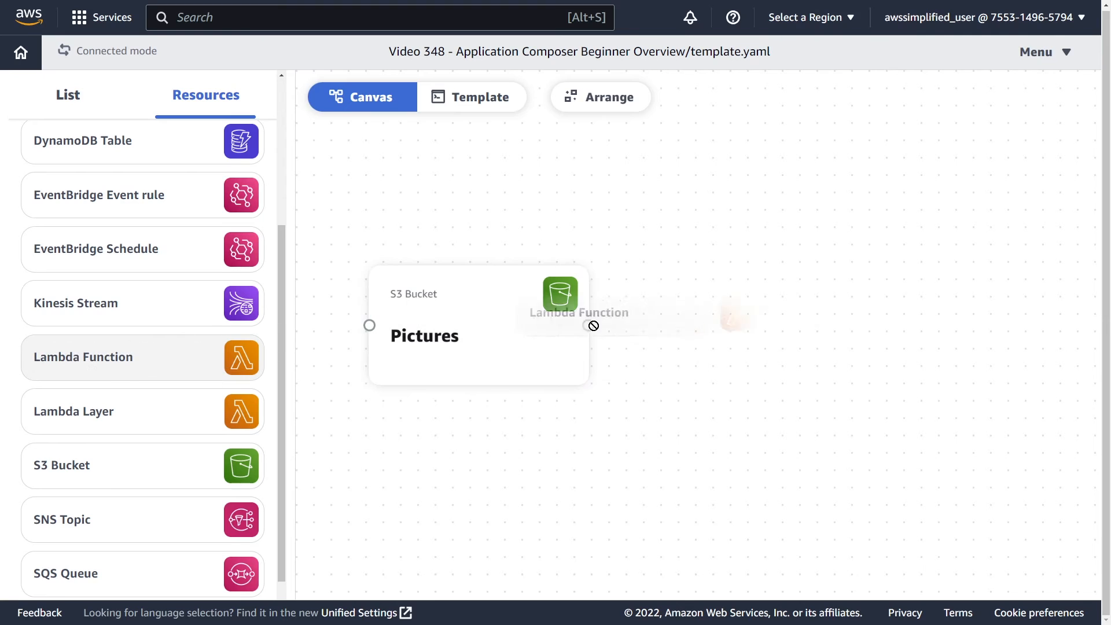
click(694, 337)
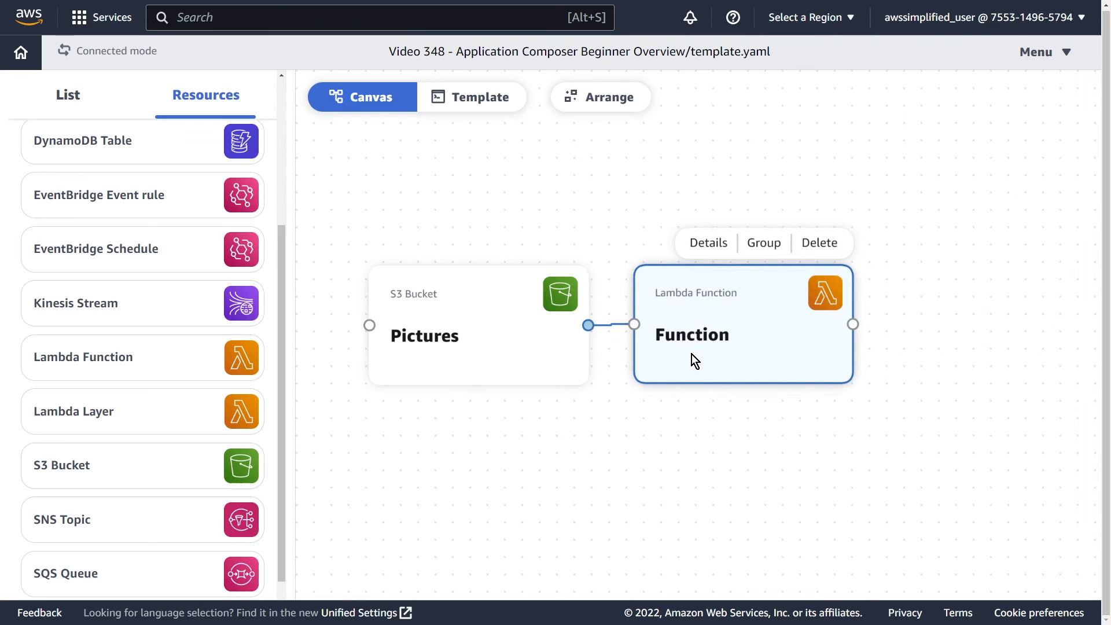
click(477, 337)
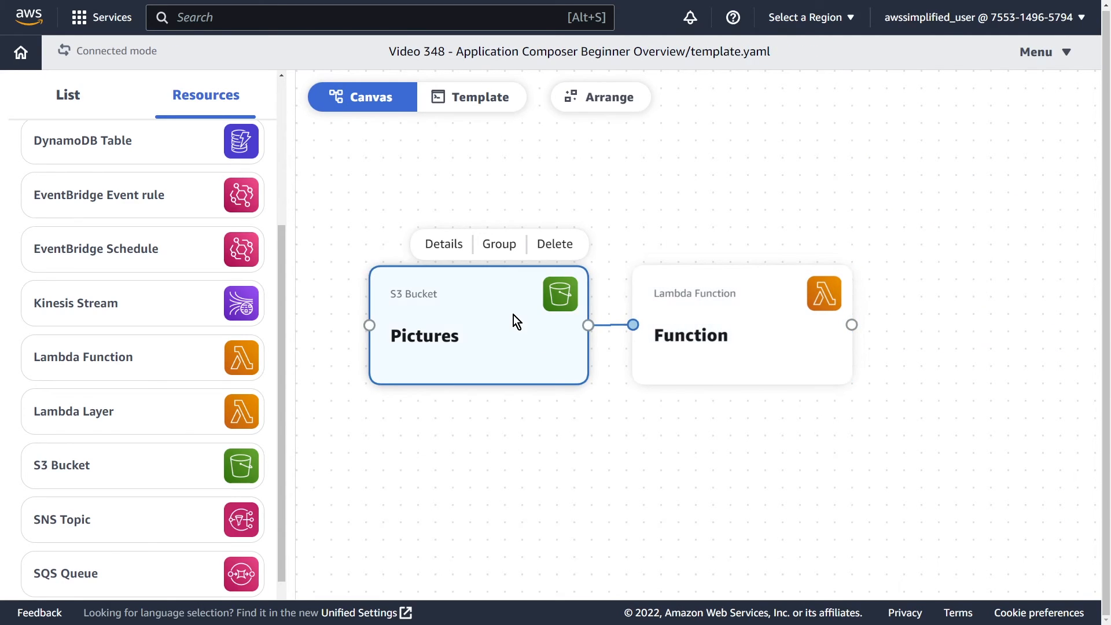
click(740, 334)
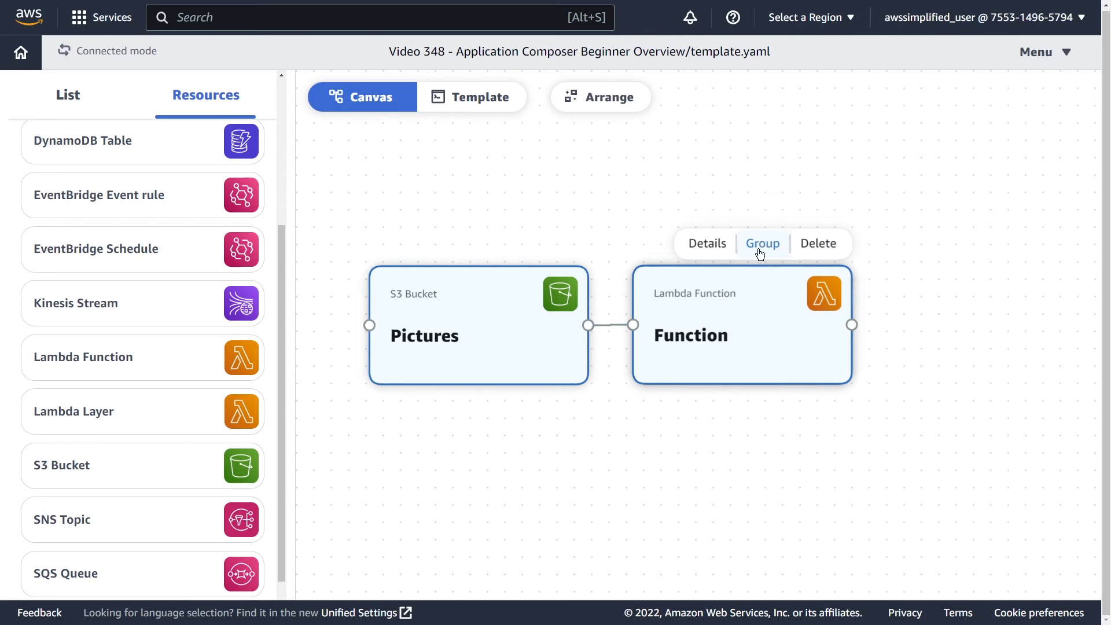
click(682, 428)
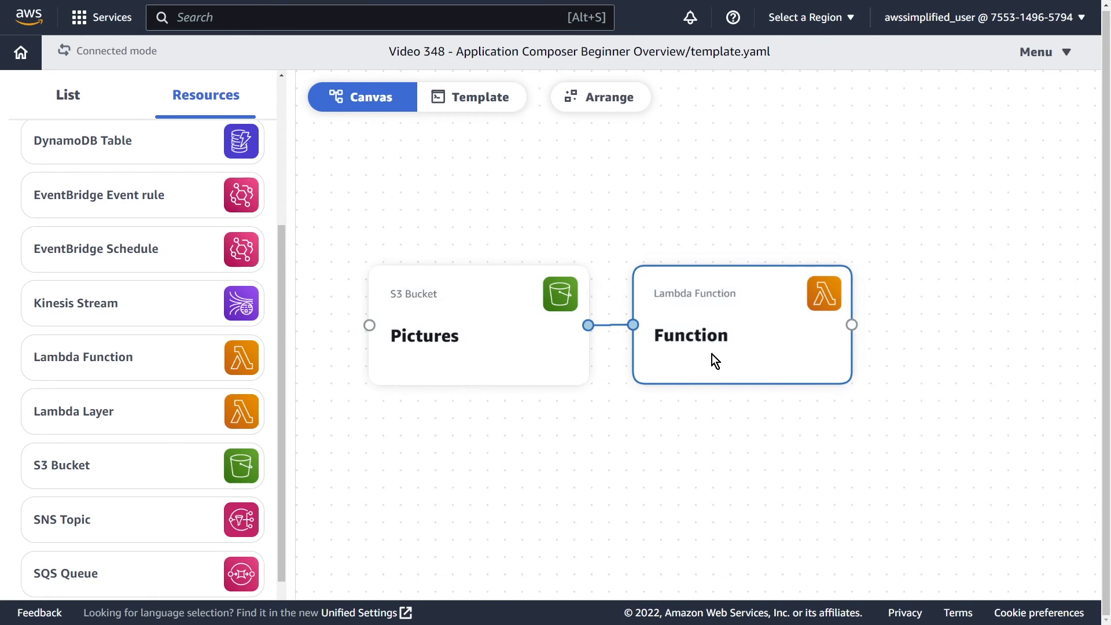
click(740, 335)
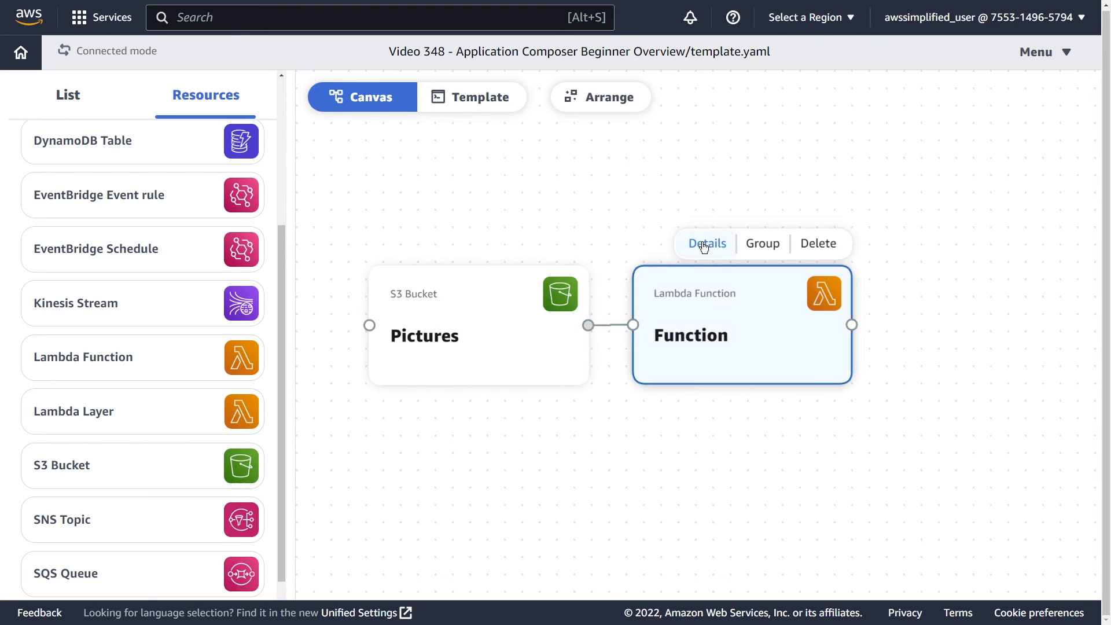
Step: Set logical ID PictureProcessor, runtime python3.9, memory 128 MB, and save the function
click(705, 243)
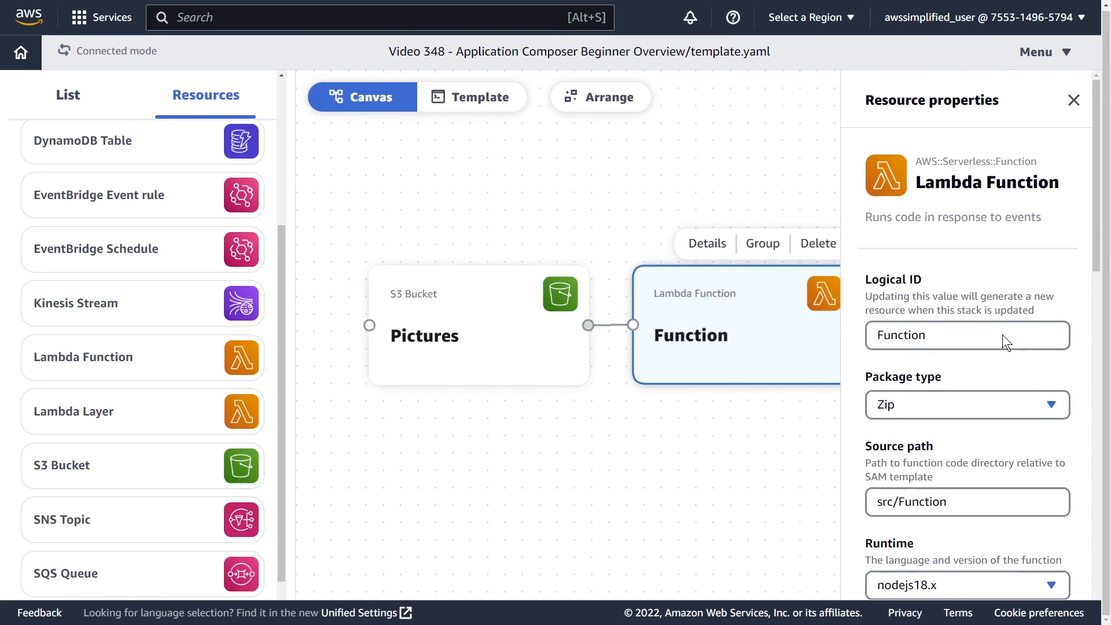
text(P)
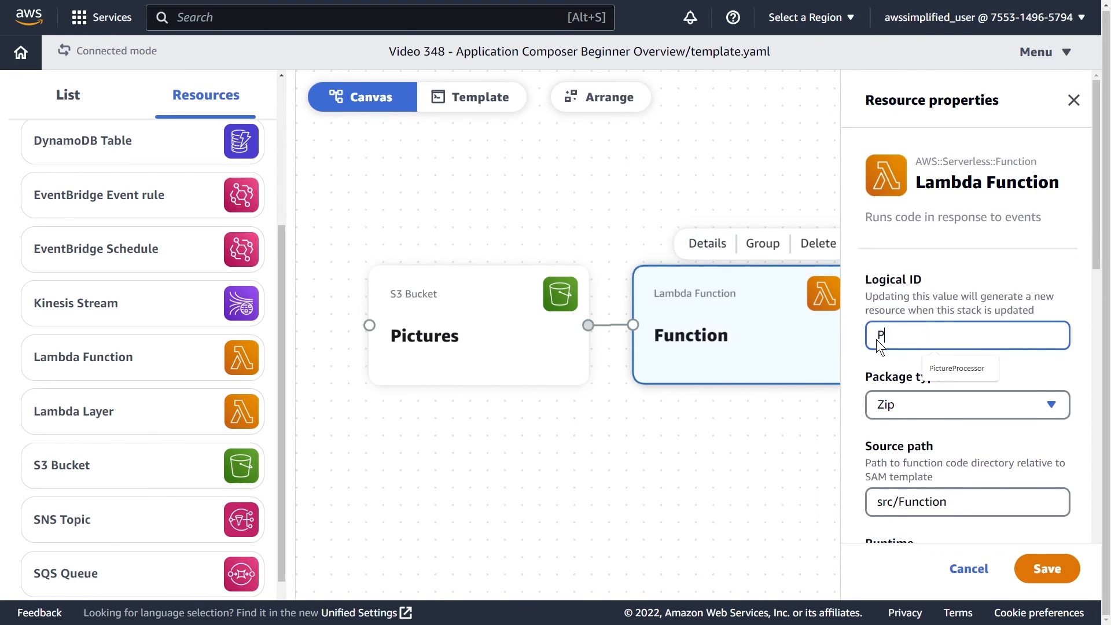
text(ictureProcessor)
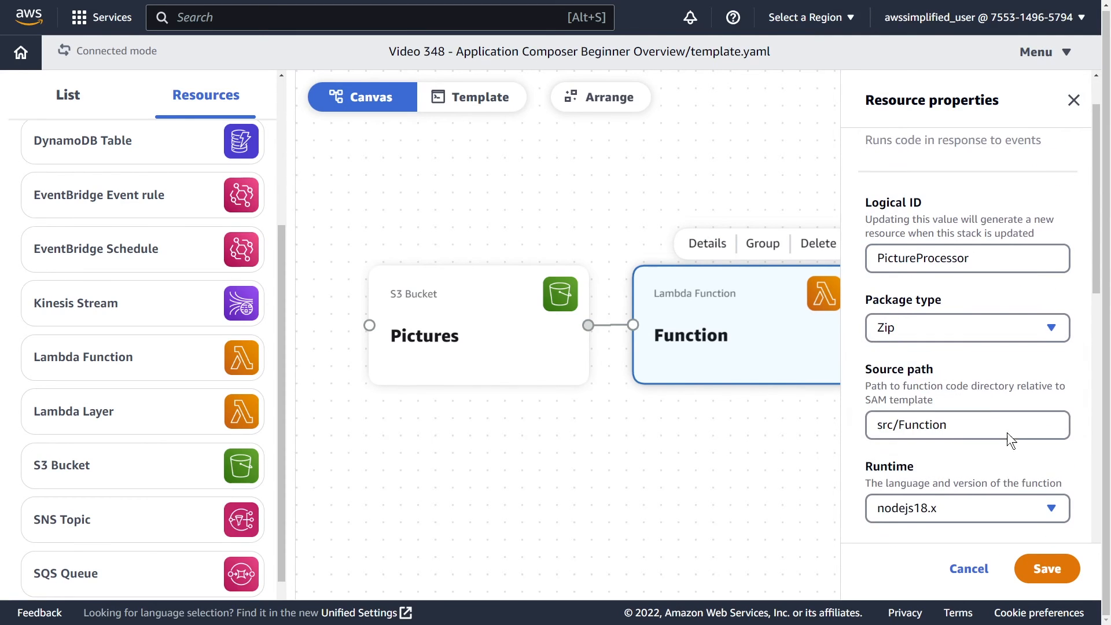
scroll(down, 3)
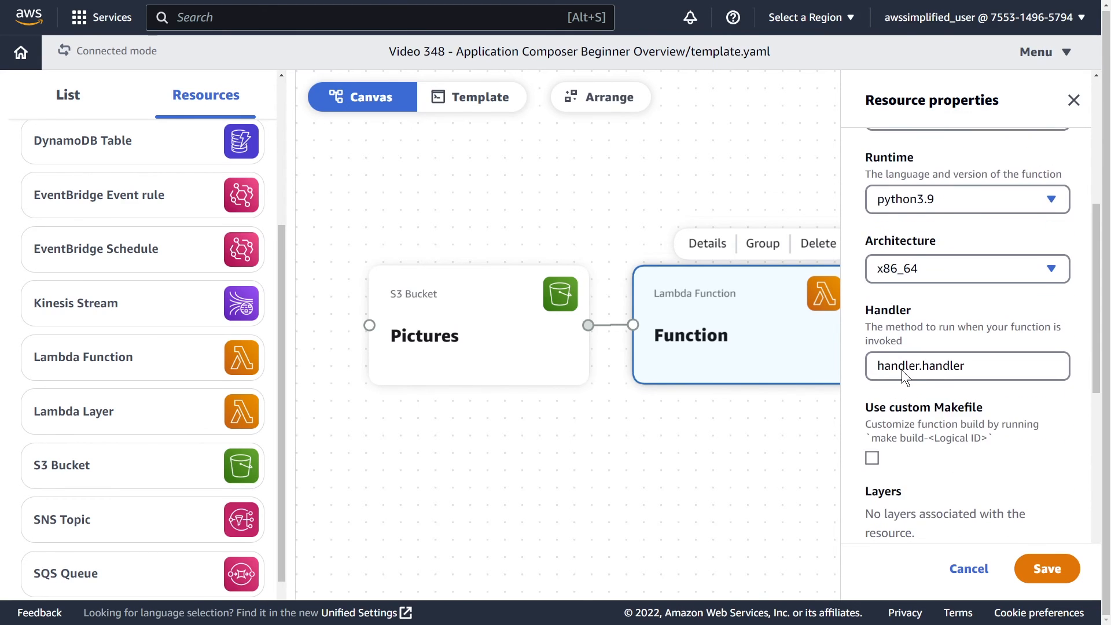
scroll(down, 3)
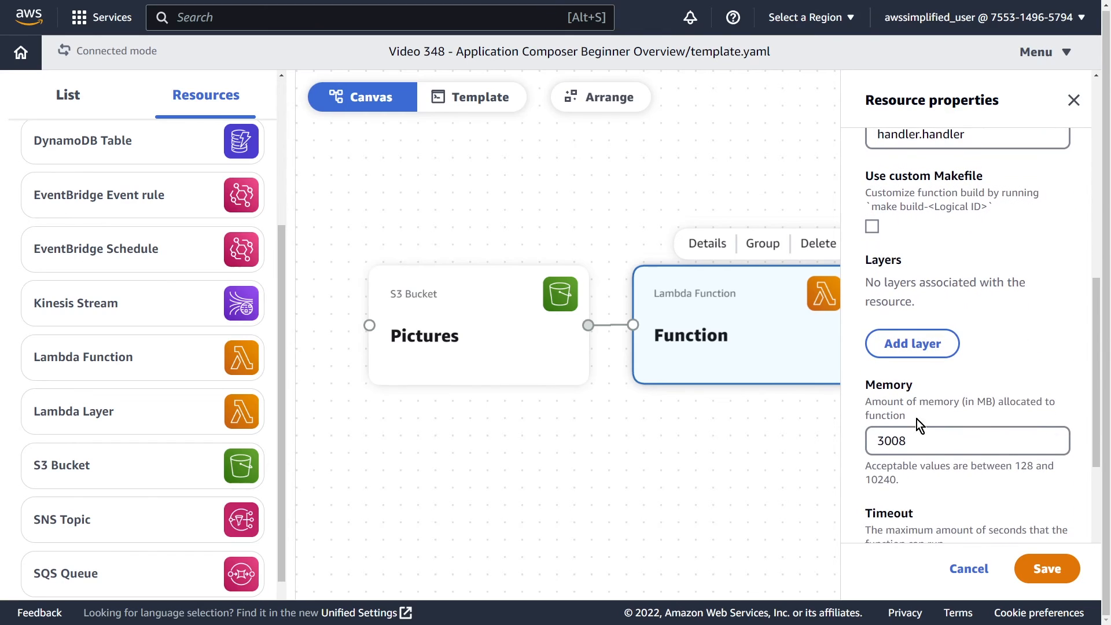
text(128)
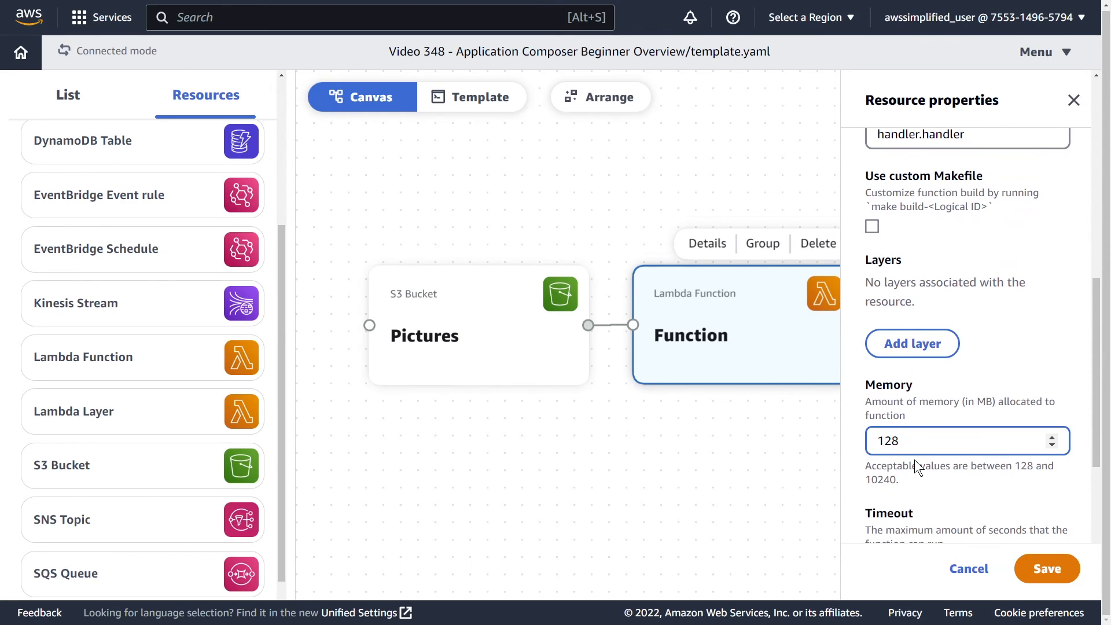
scroll(down, 3)
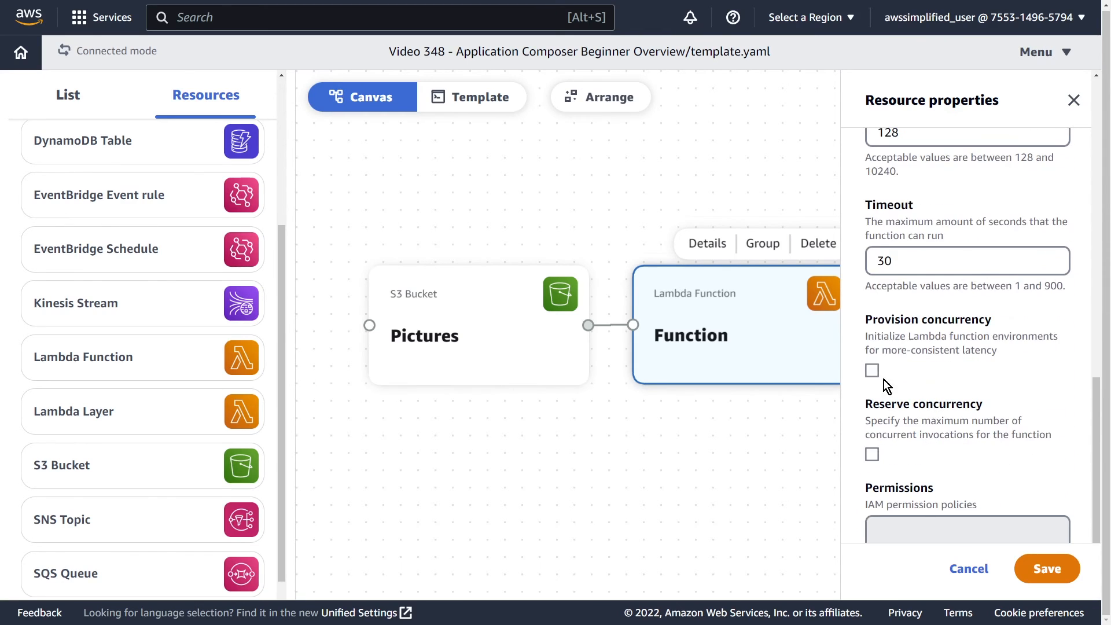
scroll(down, 3)
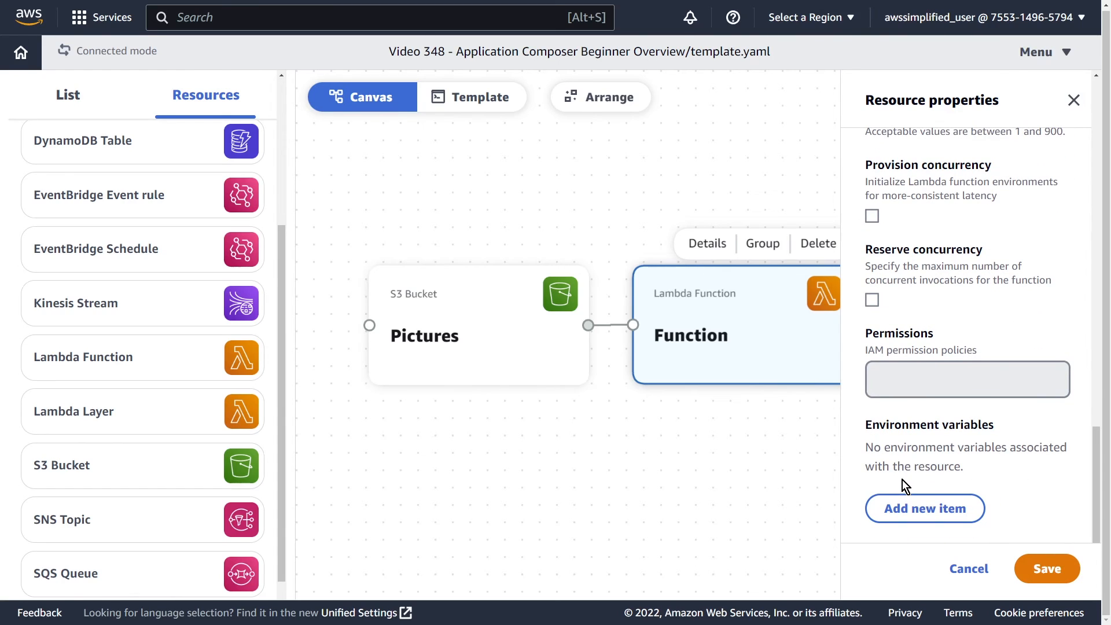
mouse_move(907, 484)
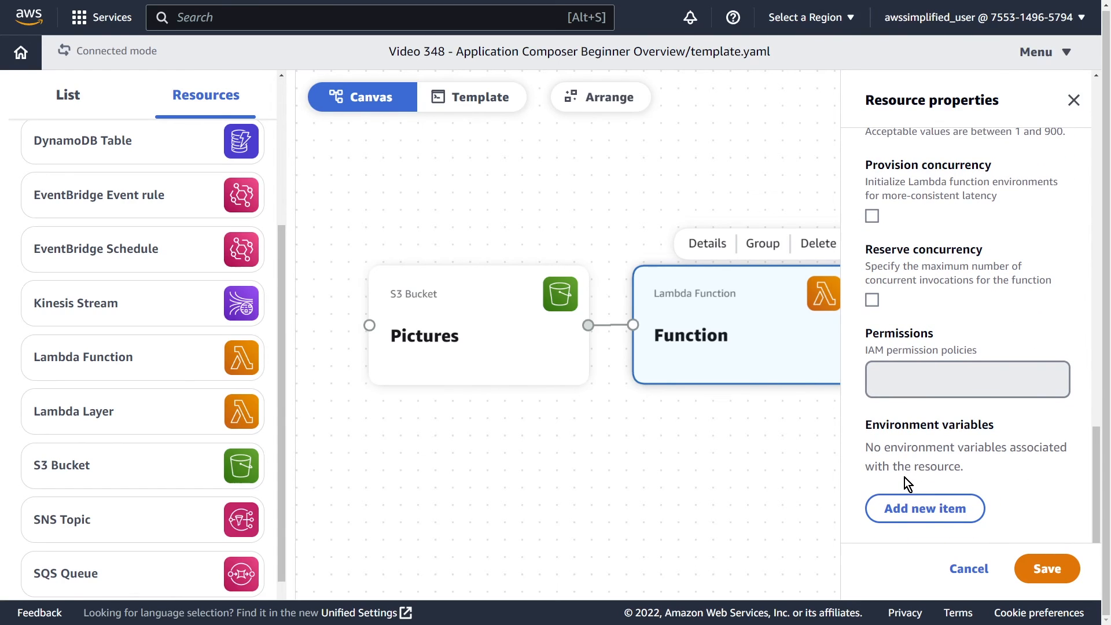
click(1046, 568)
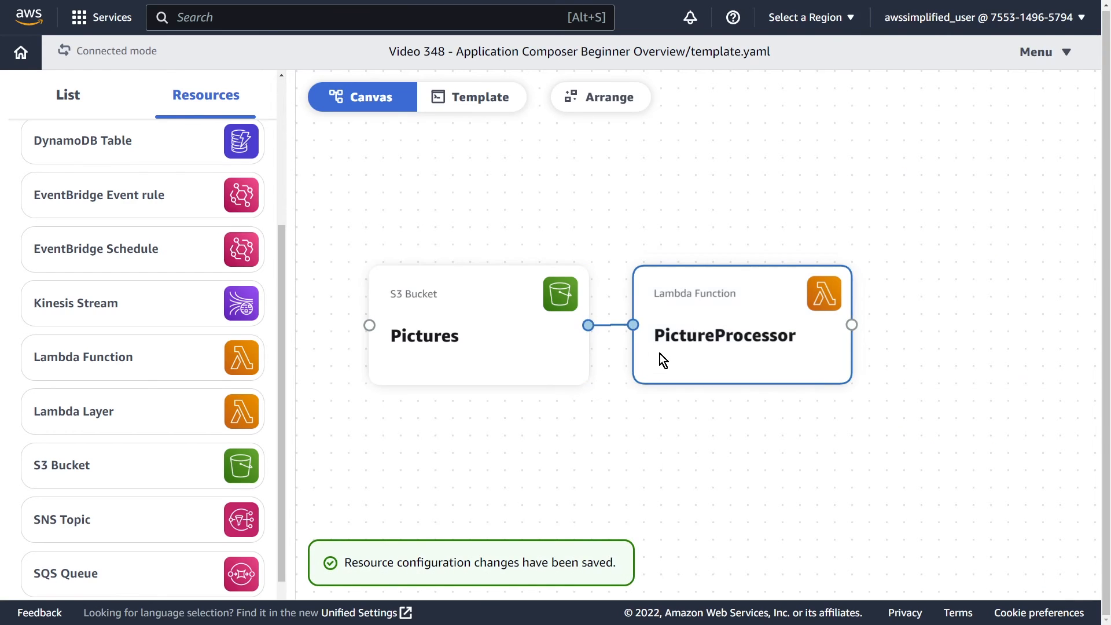
Step: Locate the PictureProcessor resource in the generated template
click(478, 327)
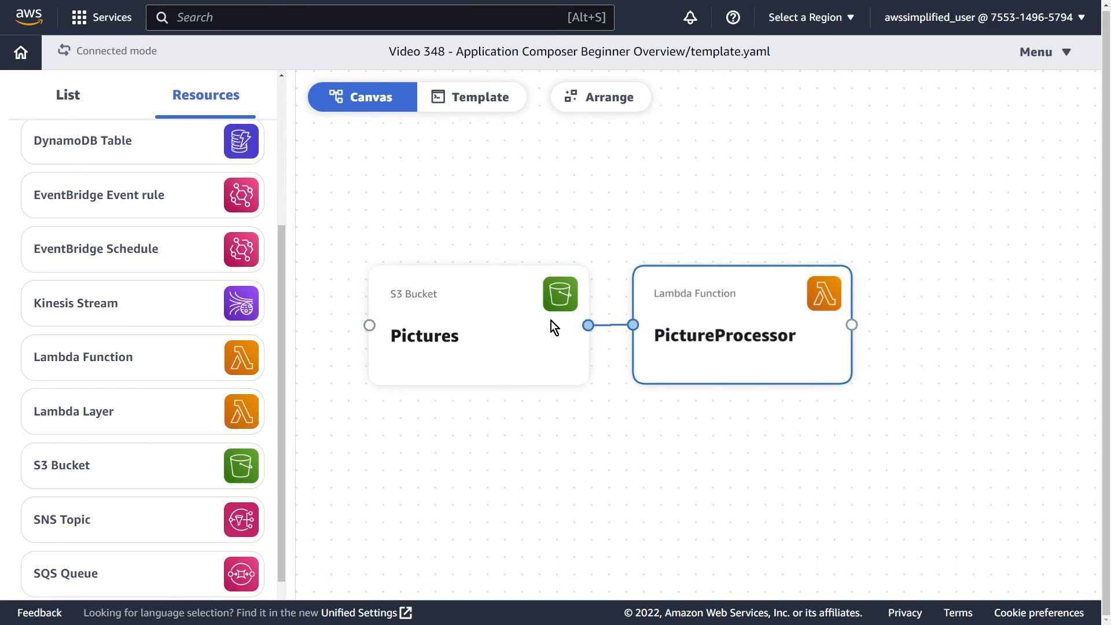
click(478, 335)
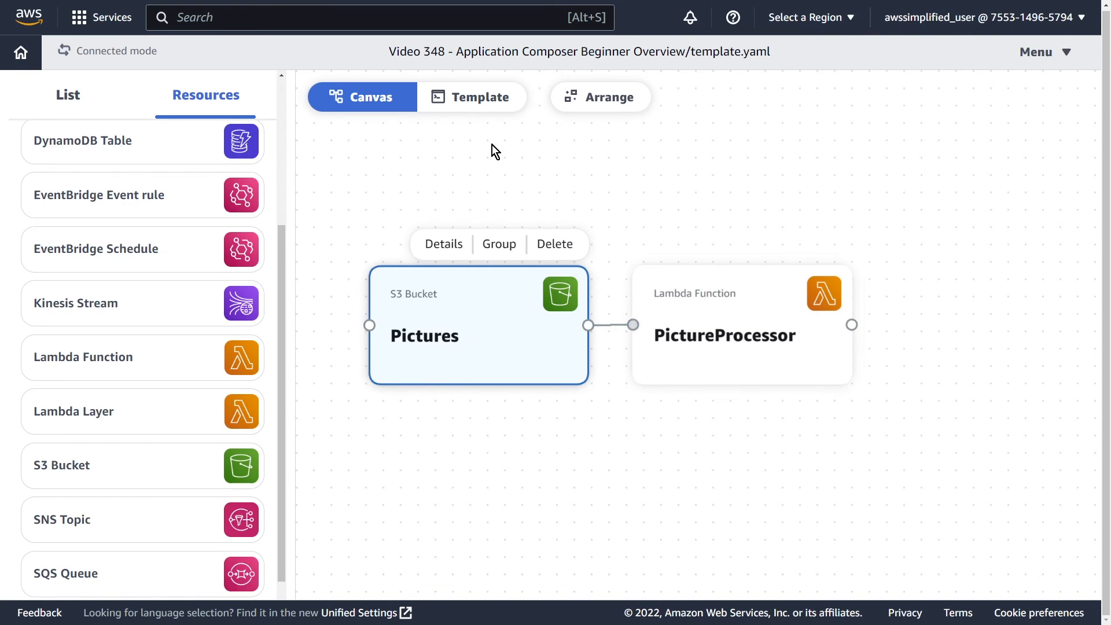
click(472, 97)
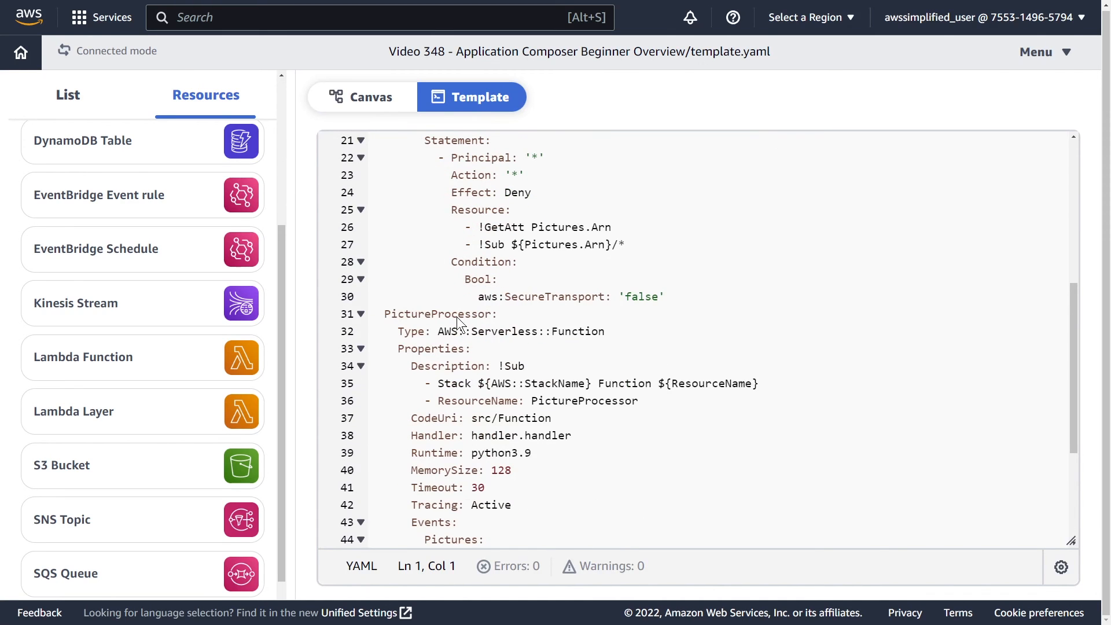
double_click(439, 314)
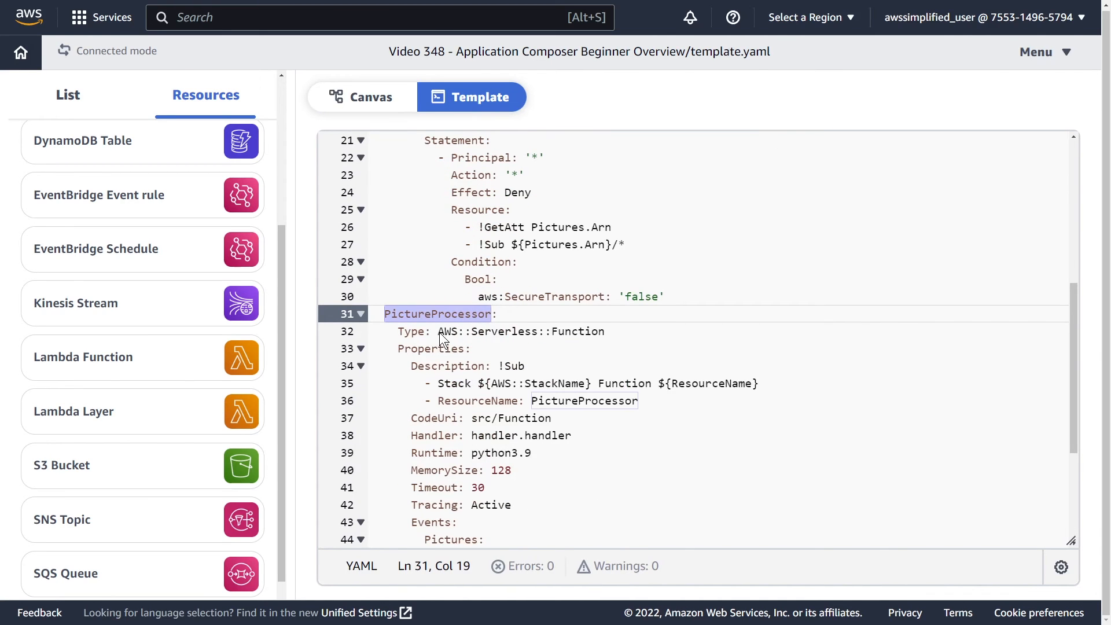
Step: Delete the s3:ObjectRemoved:* event so only s3:ObjectCreated:* triggers PictureProcessor
scroll(down, 3)
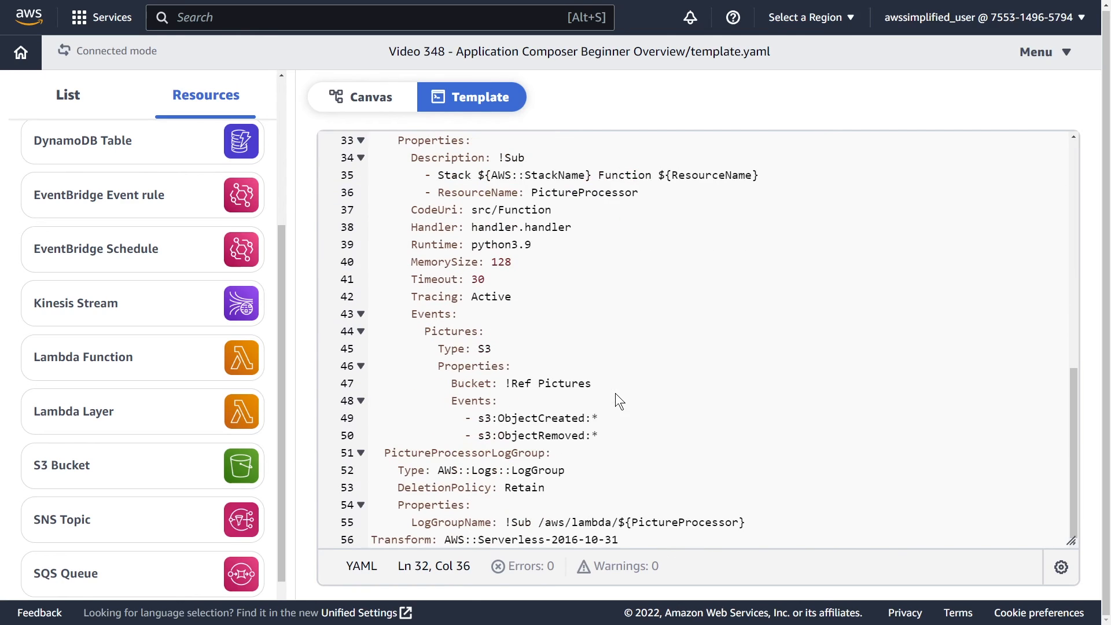
double_click(431, 313)
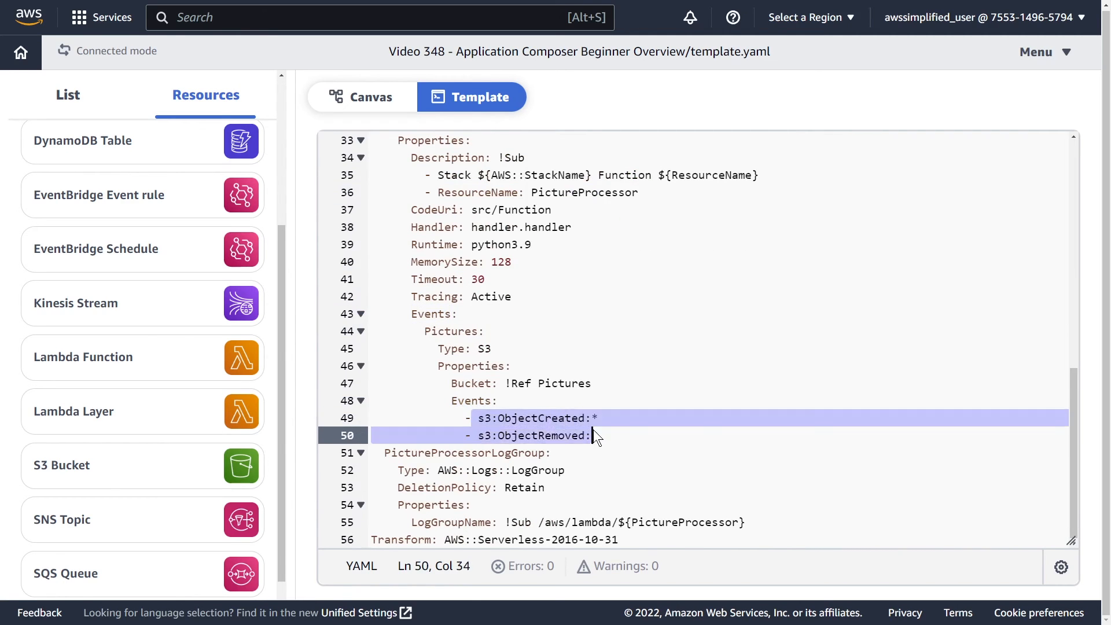
text(*)
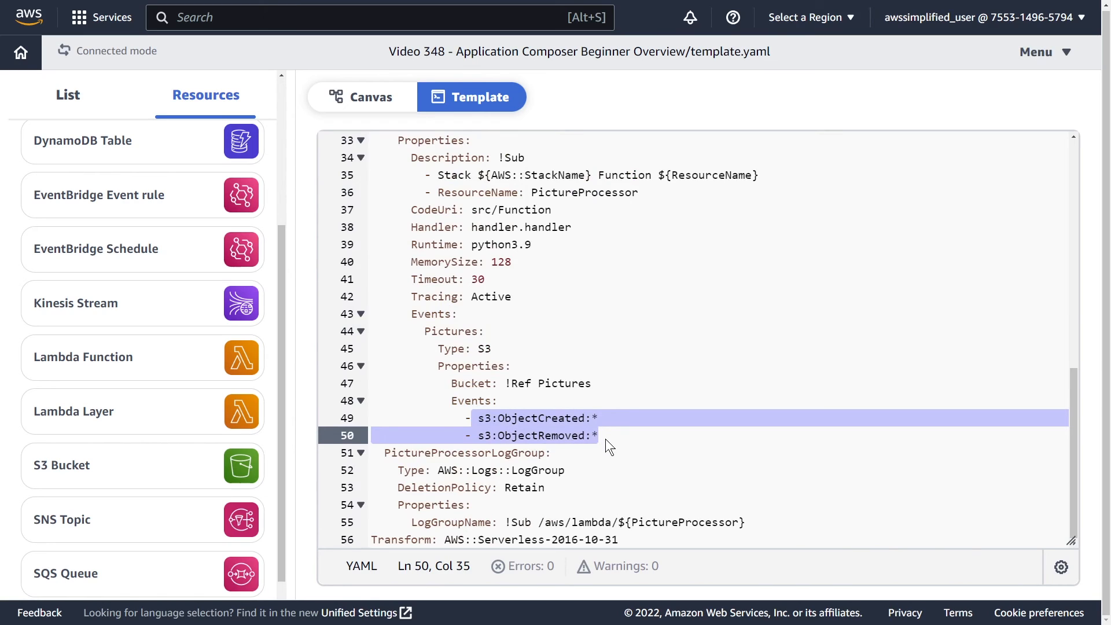
click(599, 435)
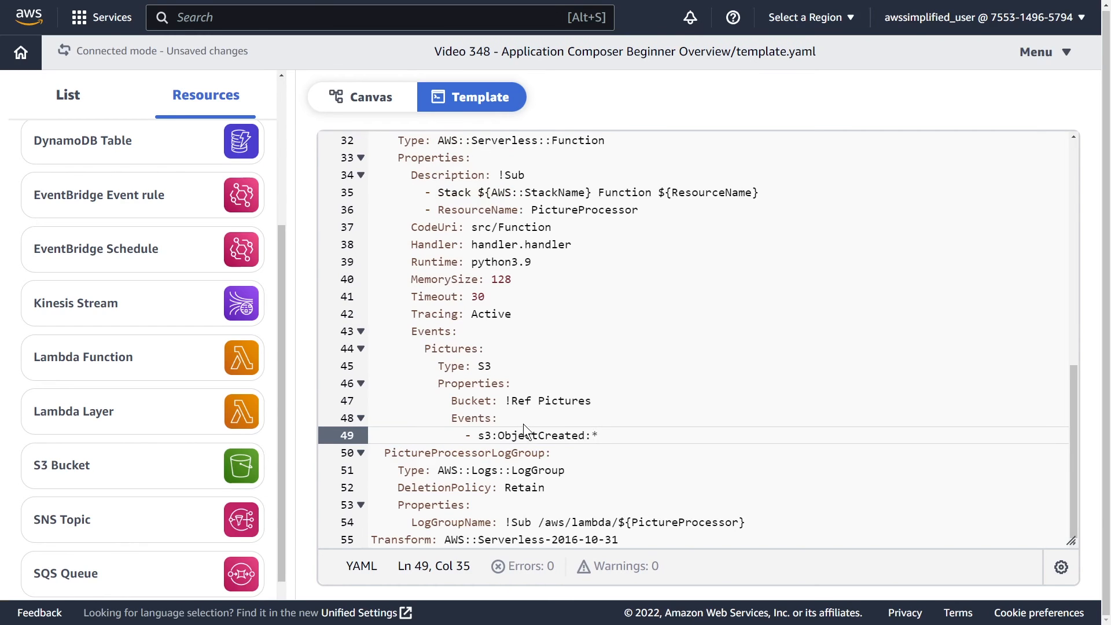
double_click(535, 435)
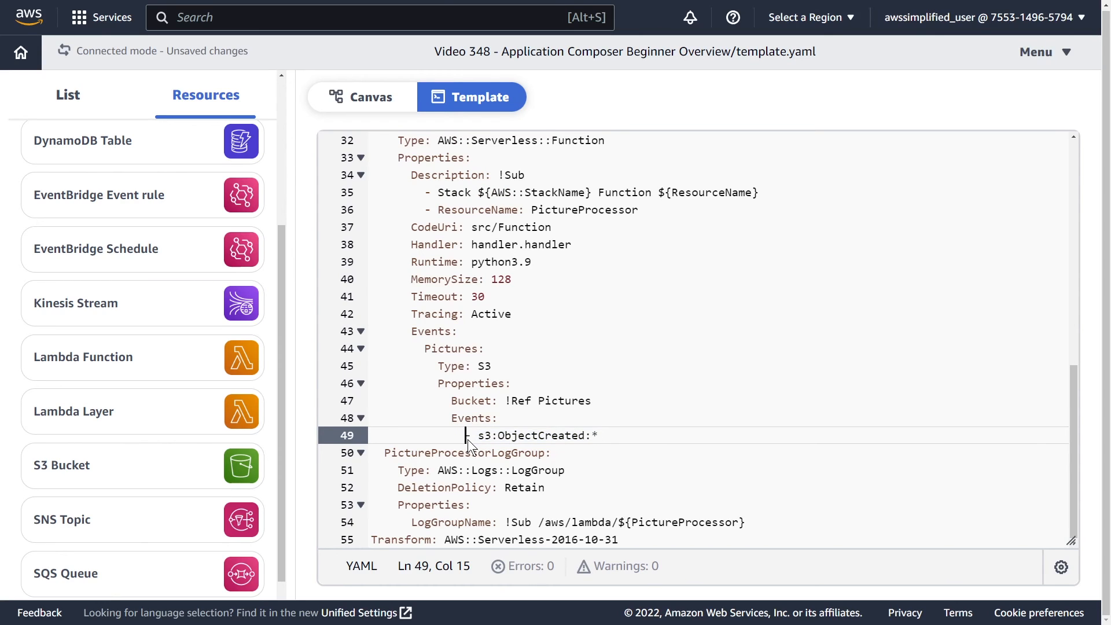
mouse_move(393, 122)
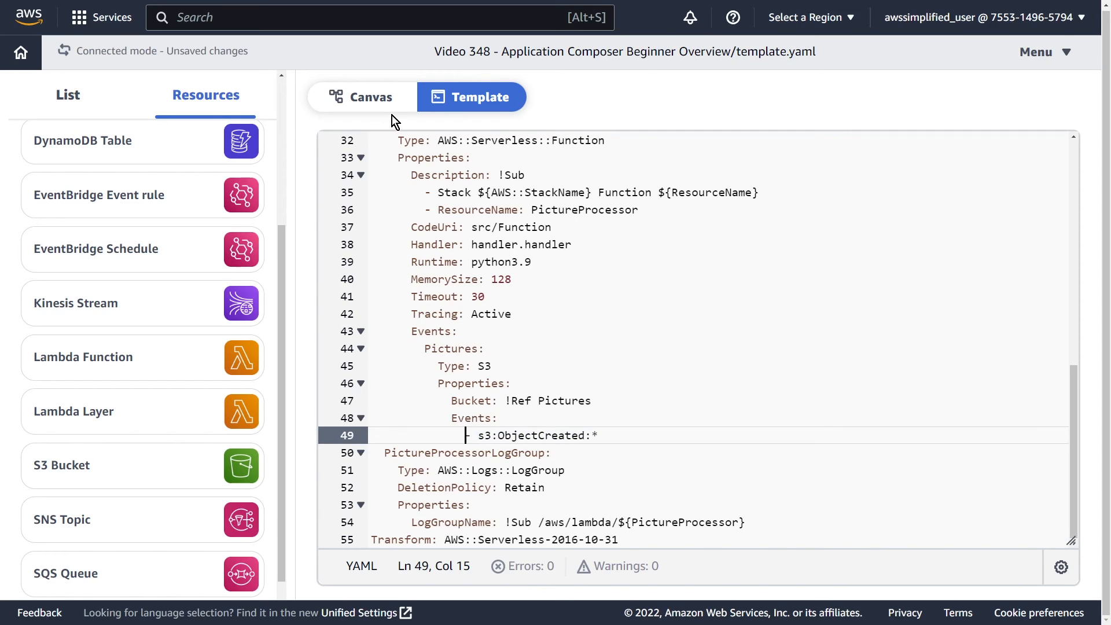
Step: Place a DynamoDB table beside PictureProcessor and connect the function to it
click(362, 96)
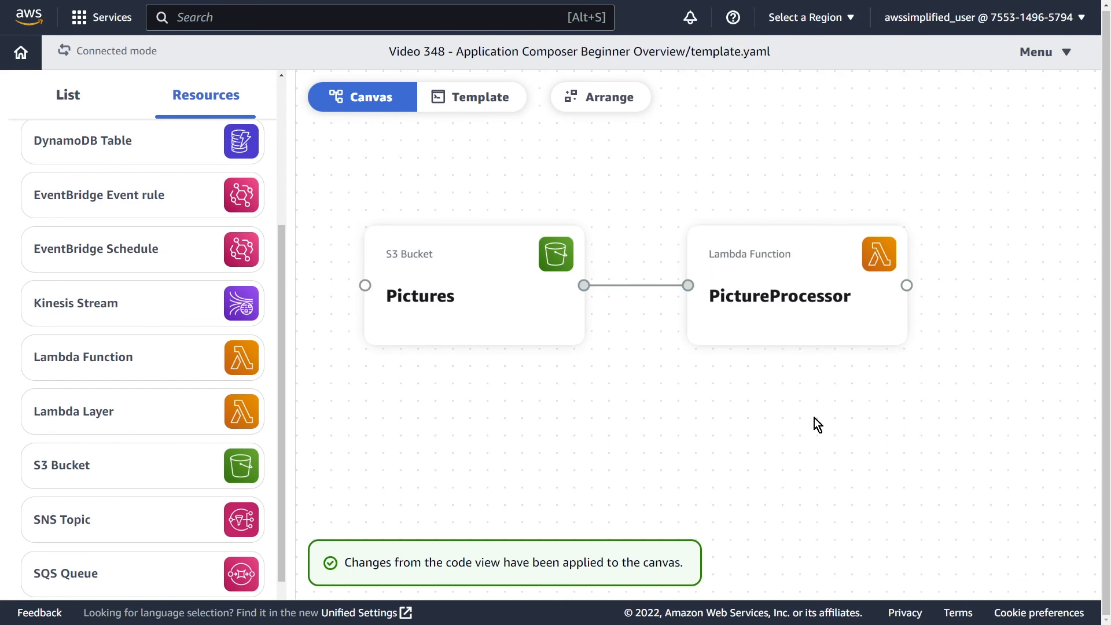
click(779, 286)
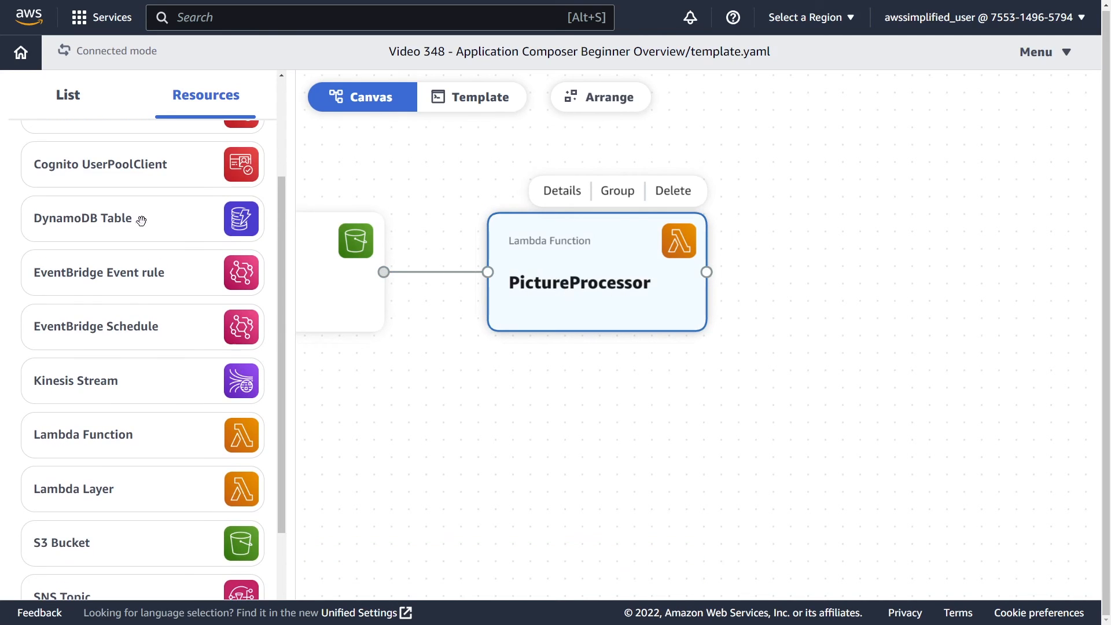
drag(84, 218, 916, 289)
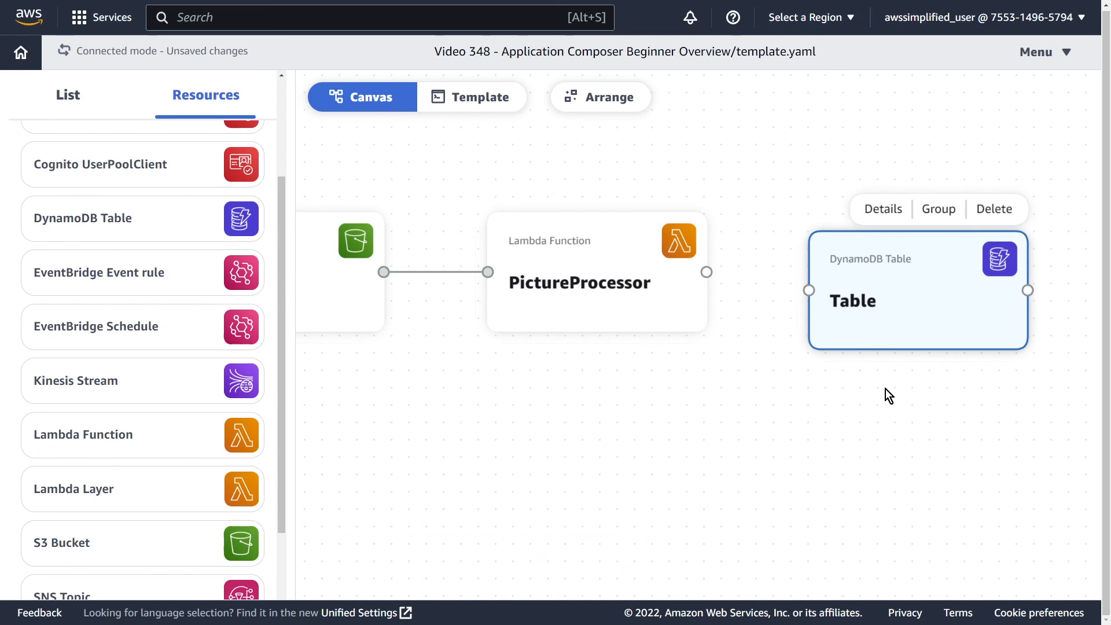
click(690, 384)
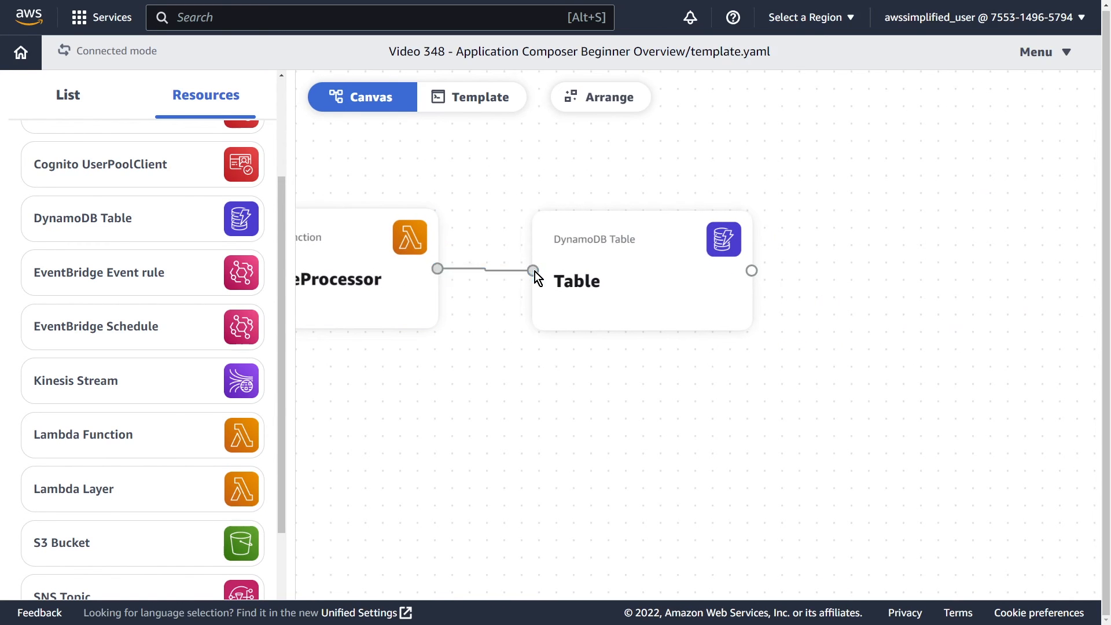
Step: Set the table's logical ID to PicturesTable with partition key PictureId and save
click(602, 280)
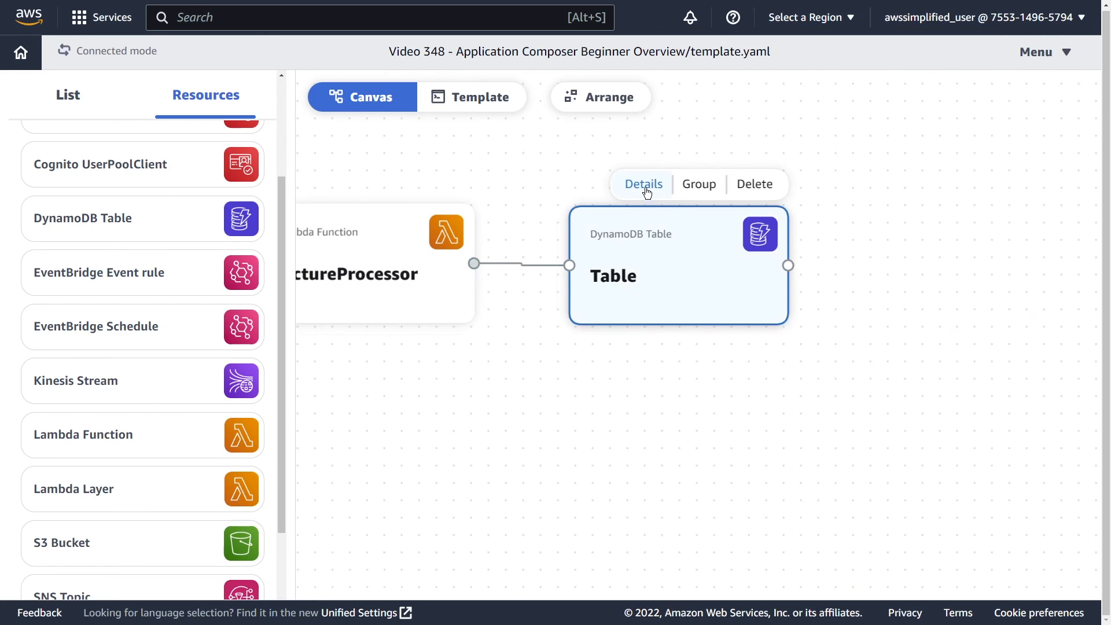
click(642, 184)
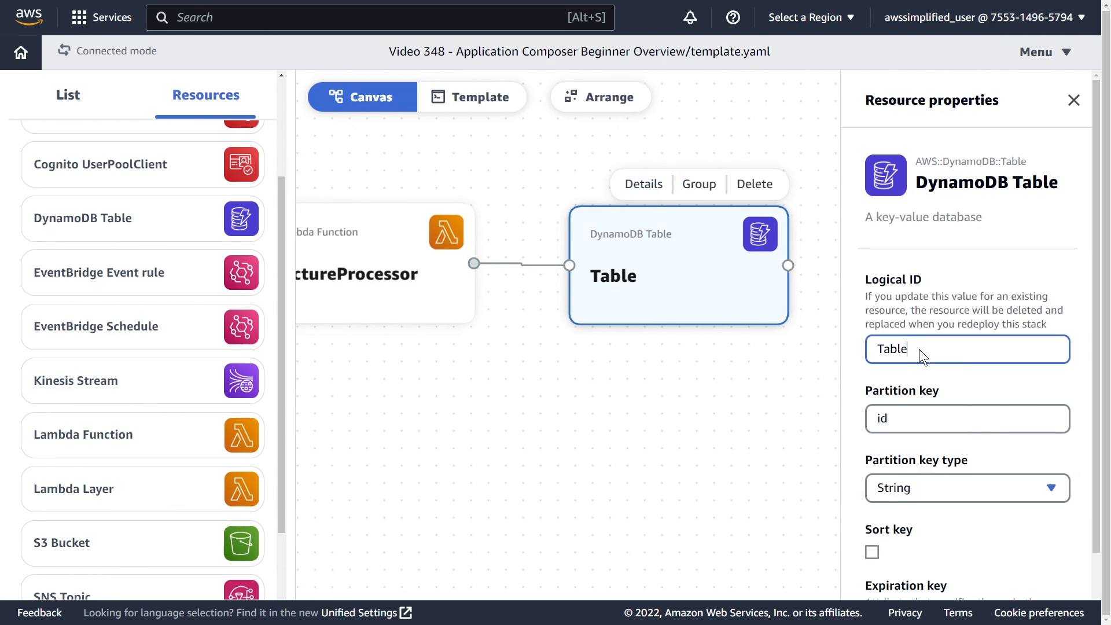
text(Pictu)
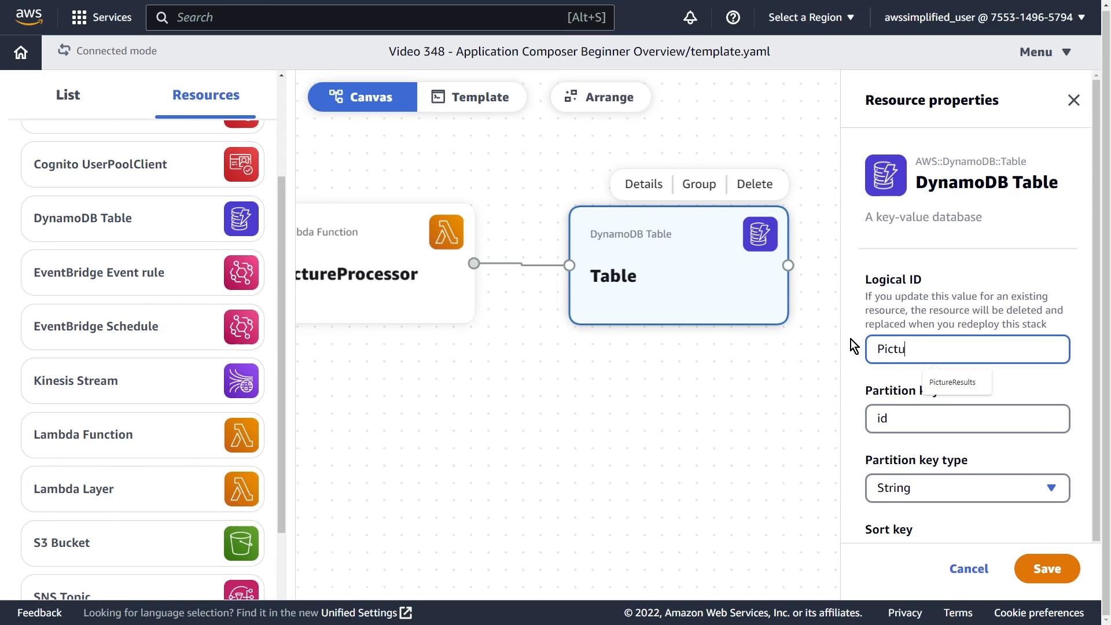
text(res)
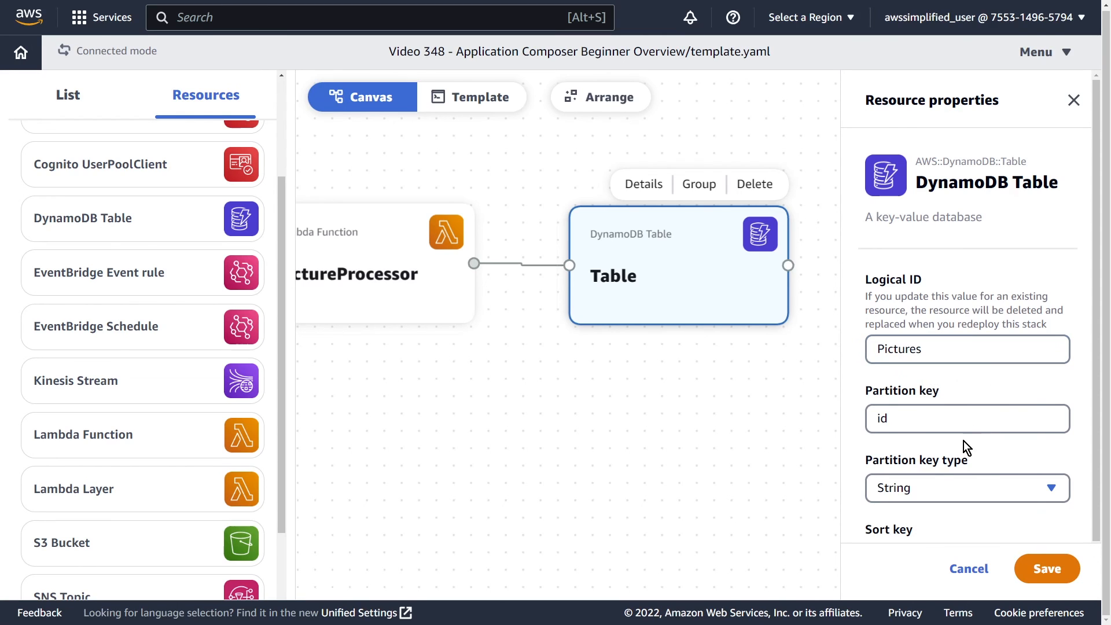
text(PictureI)
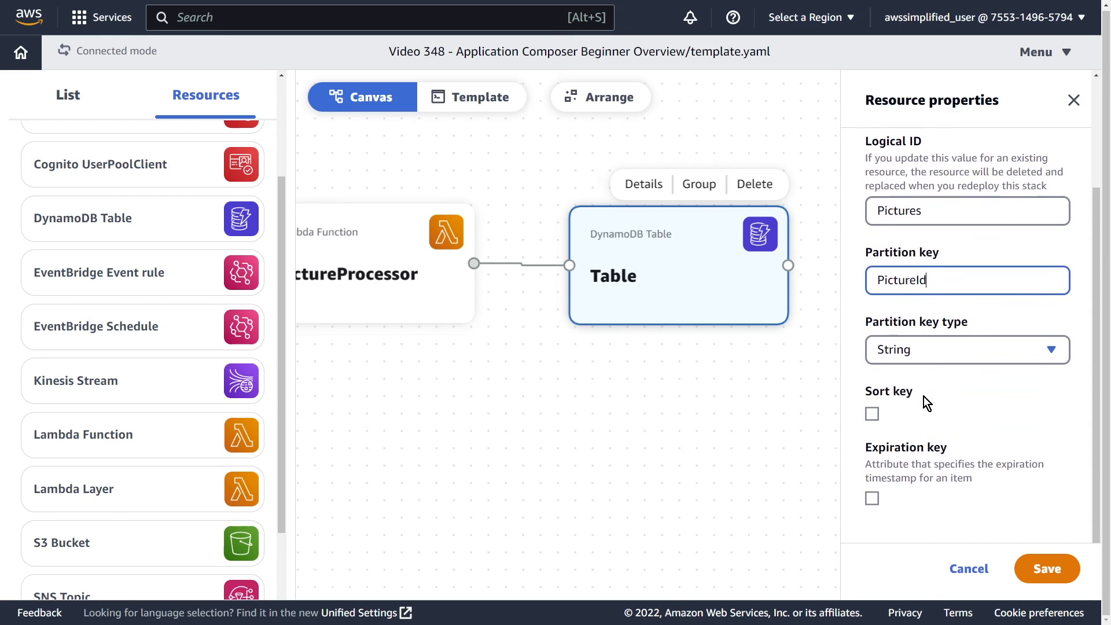
mouse_move(965, 426)
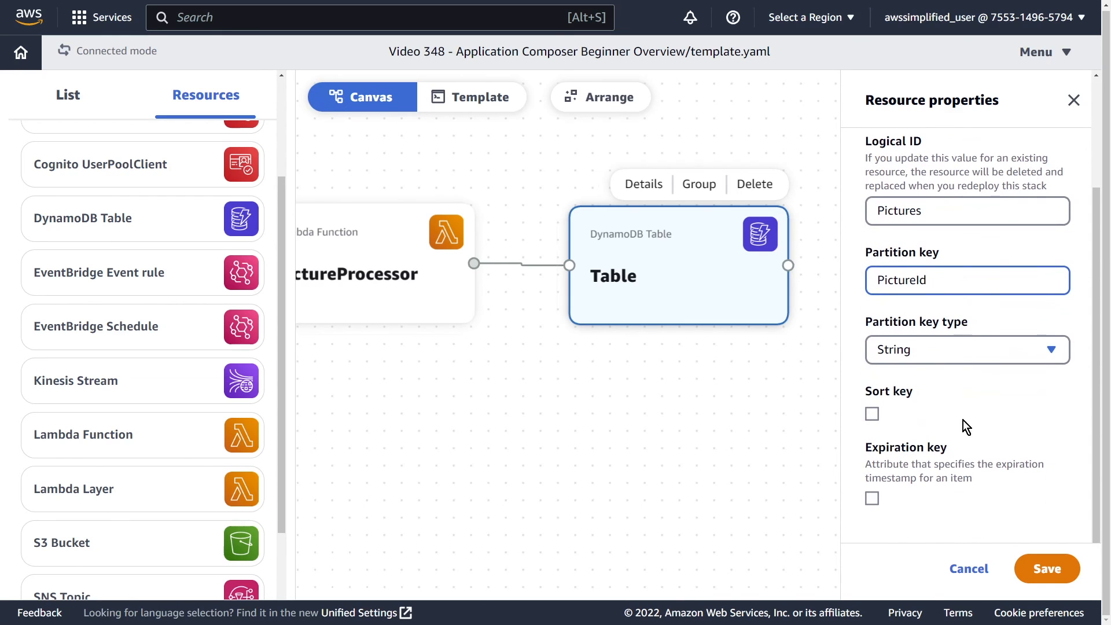
mouse_move(1068, 517)
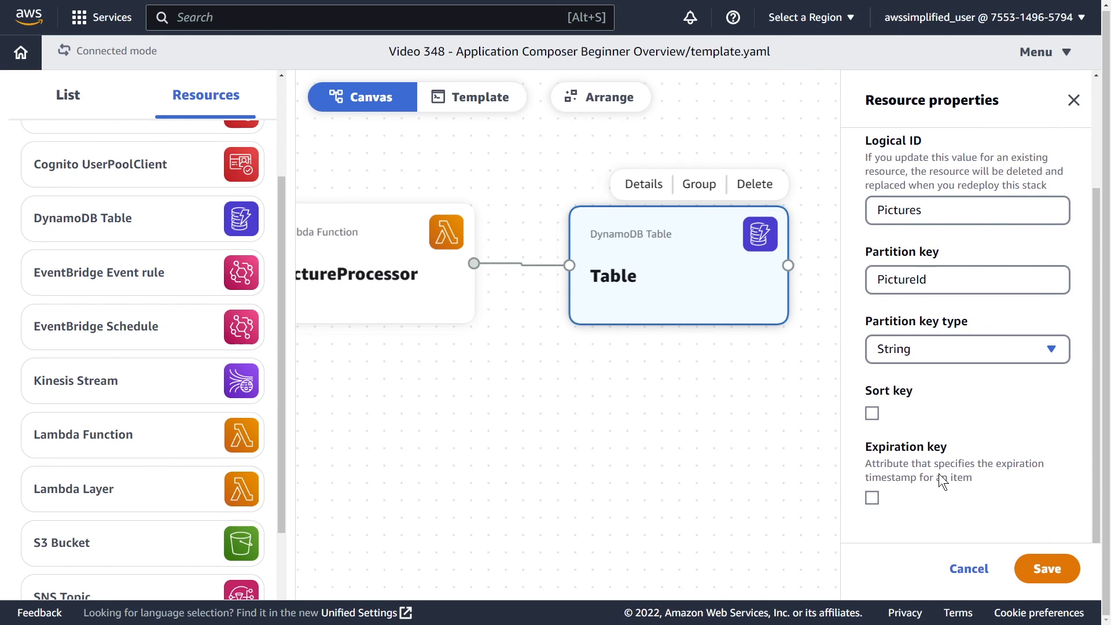
mouse_move(991, 474)
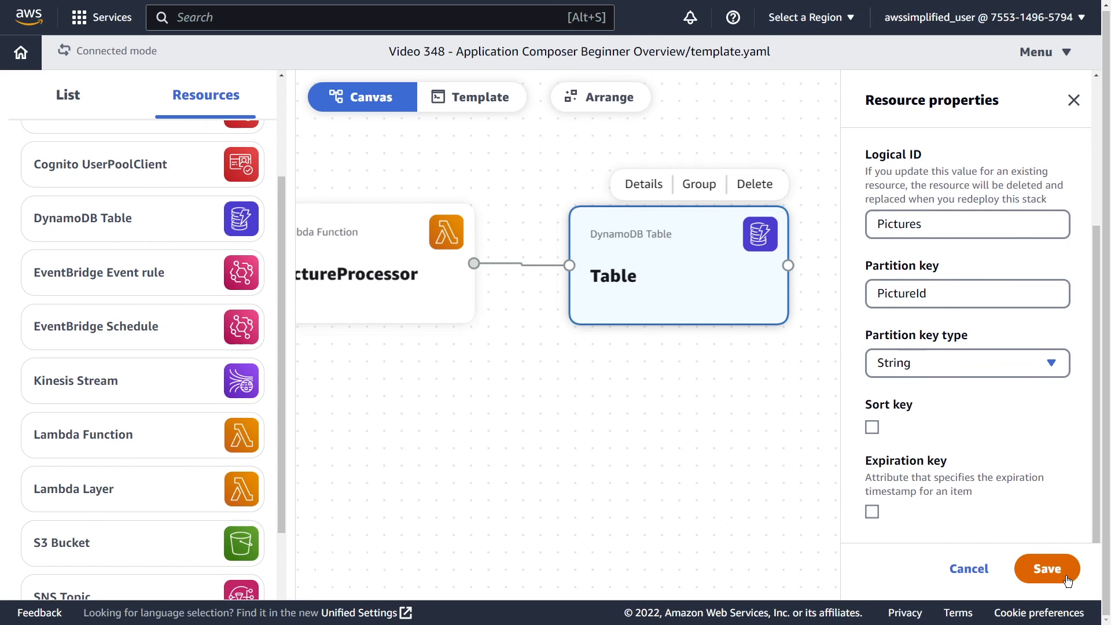
click(1046, 568)
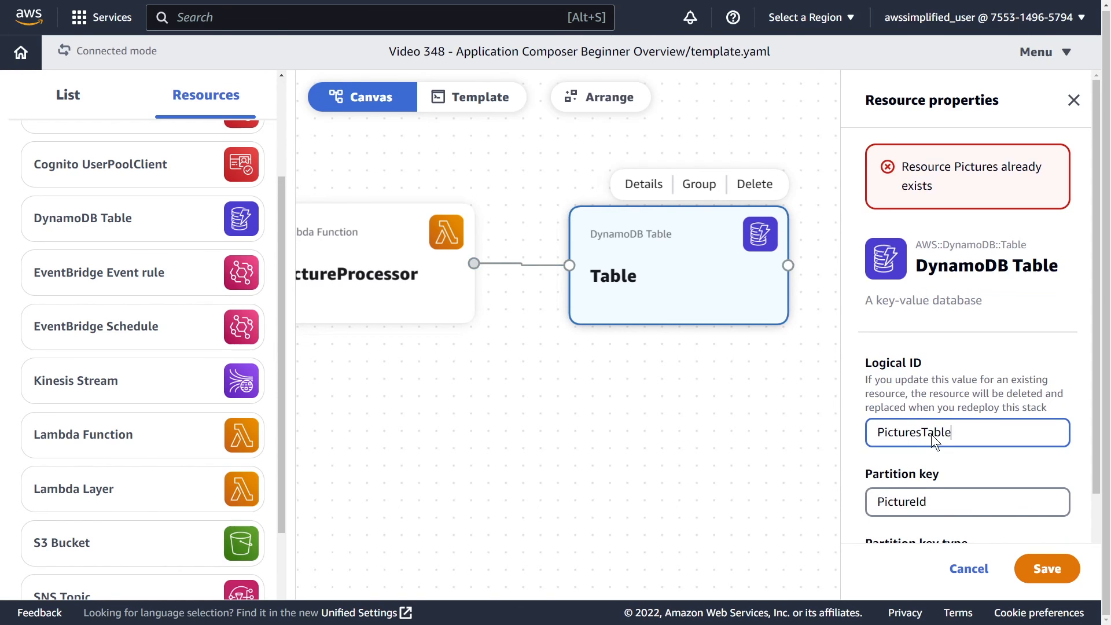
click(1046, 568)
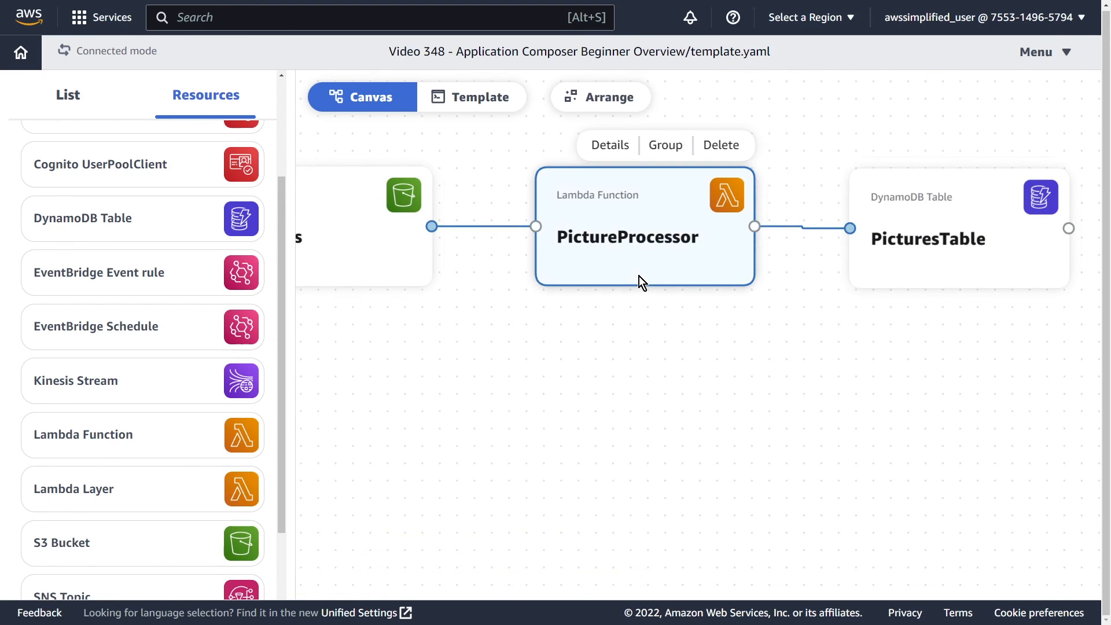
click(608, 145)
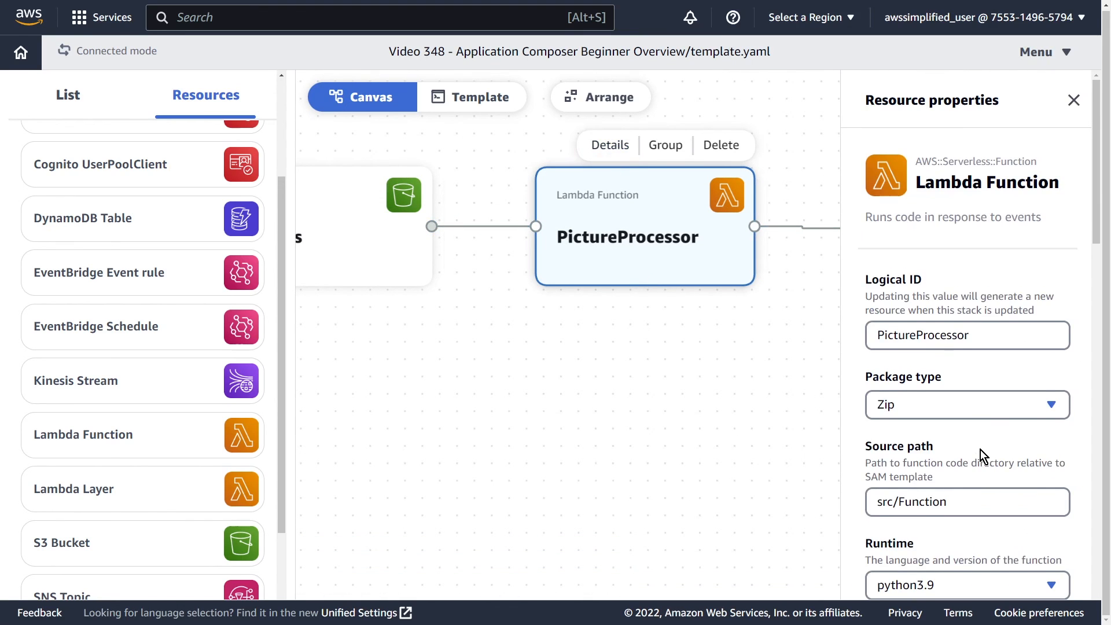
scroll(down, 3)
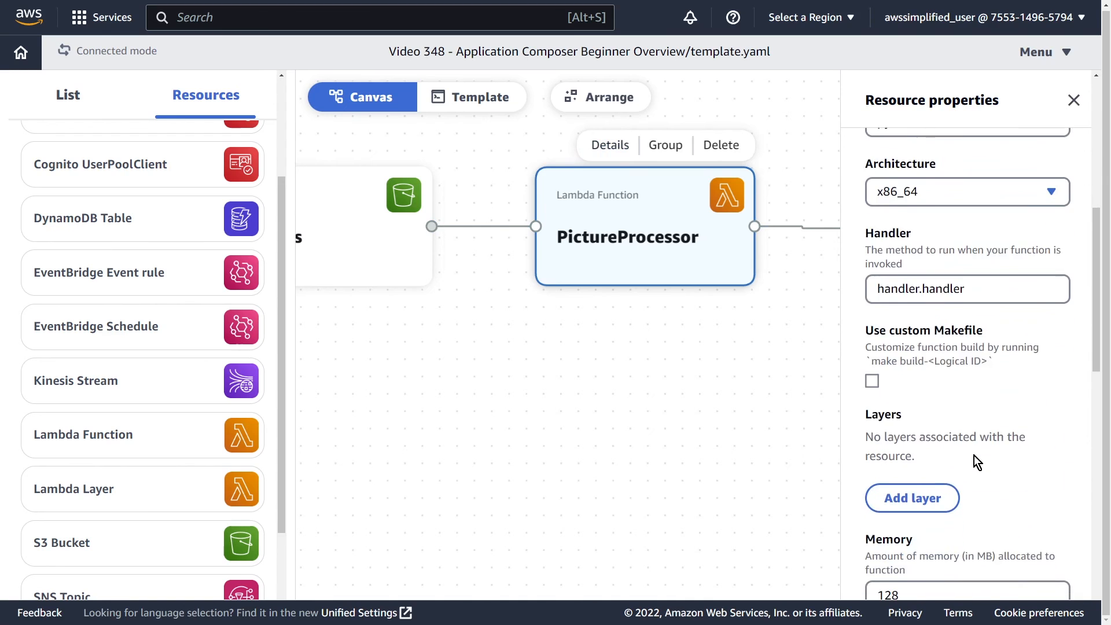
scroll(down, 3)
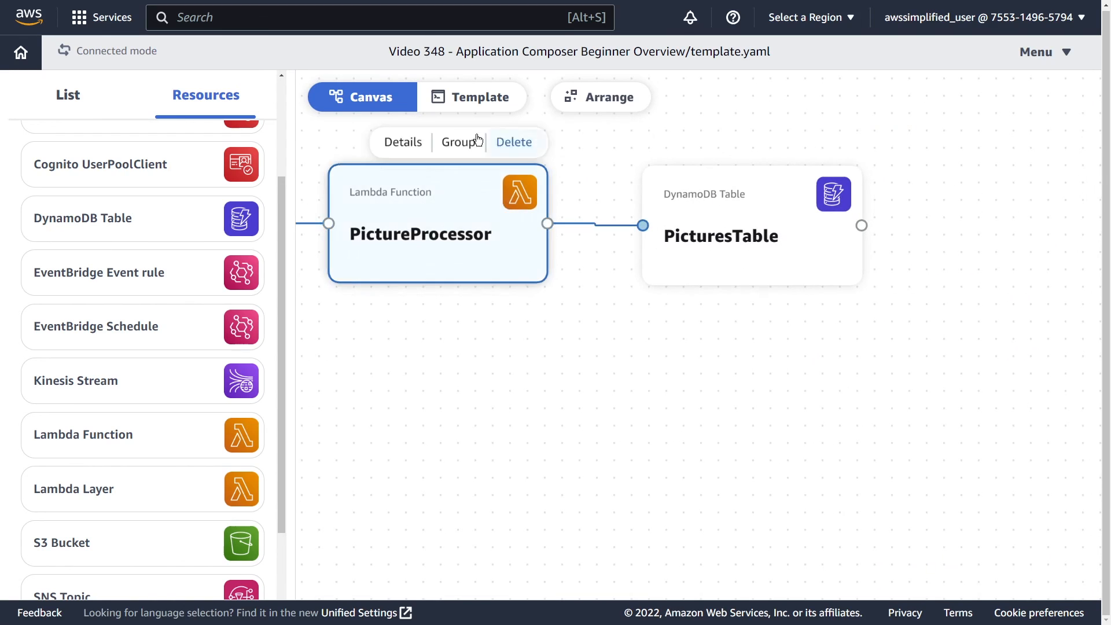
click(402, 141)
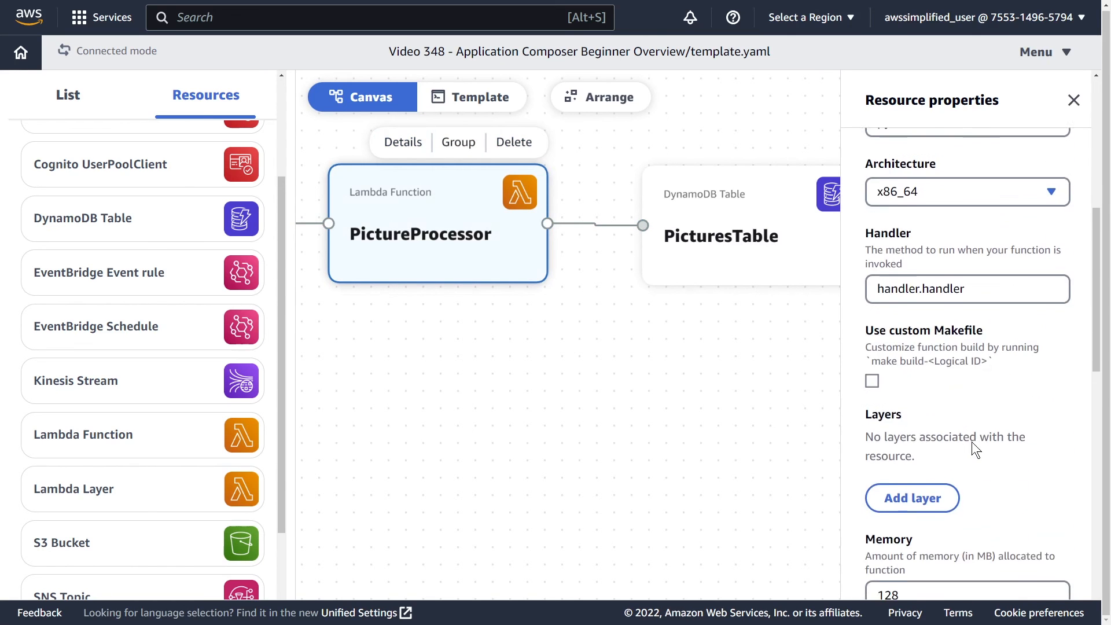
scroll(down, 3)
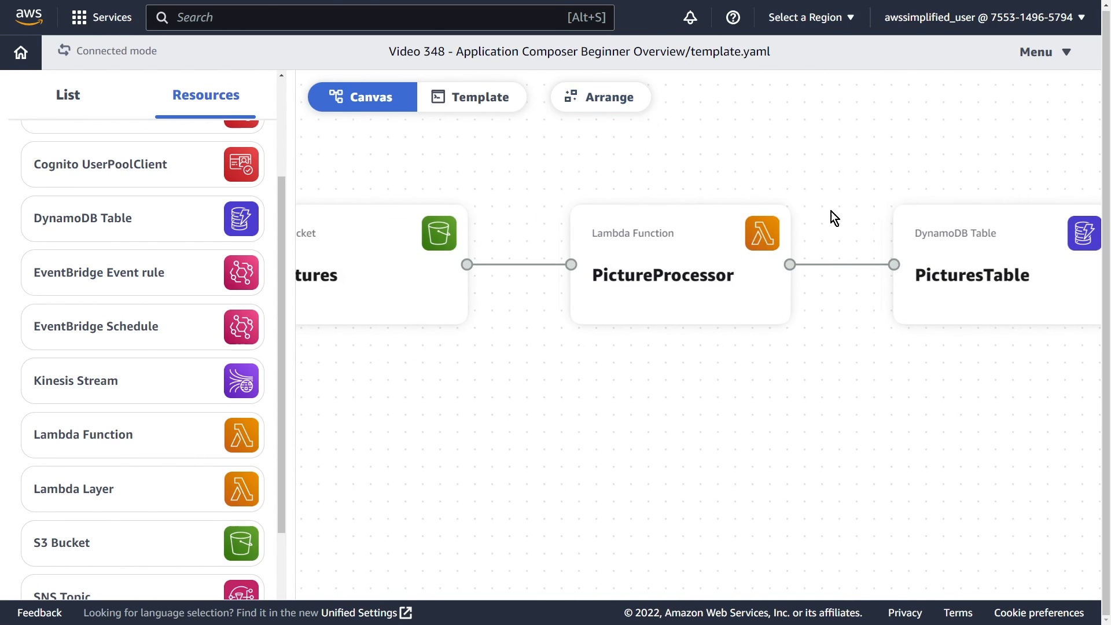
Step: Arrange the three resources neatly and show the error-free YAML template
click(662, 276)
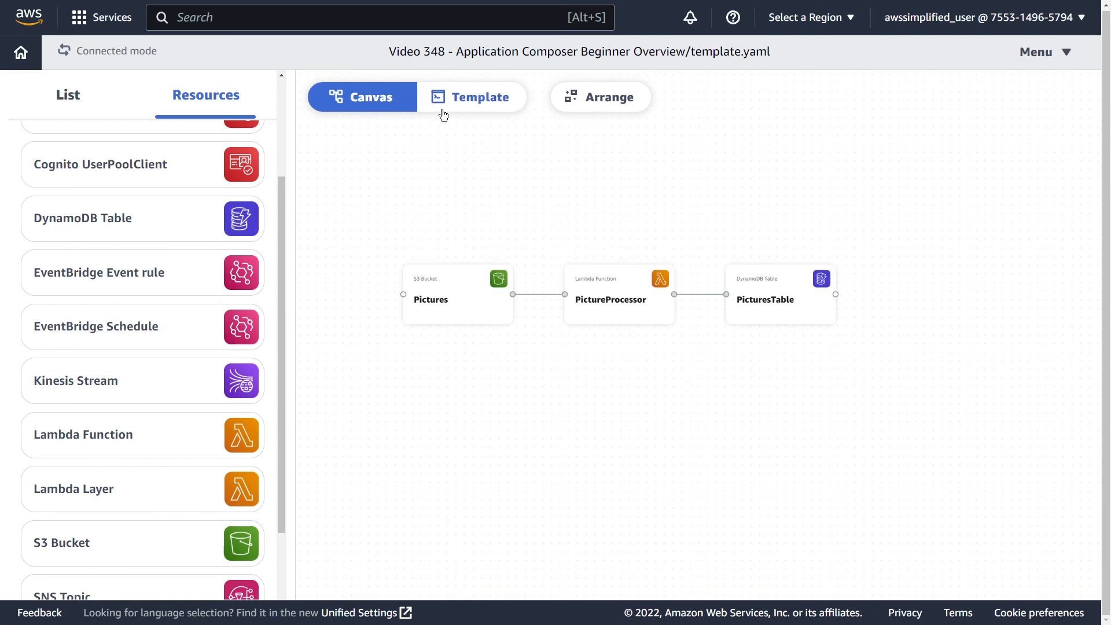
click(470, 97)
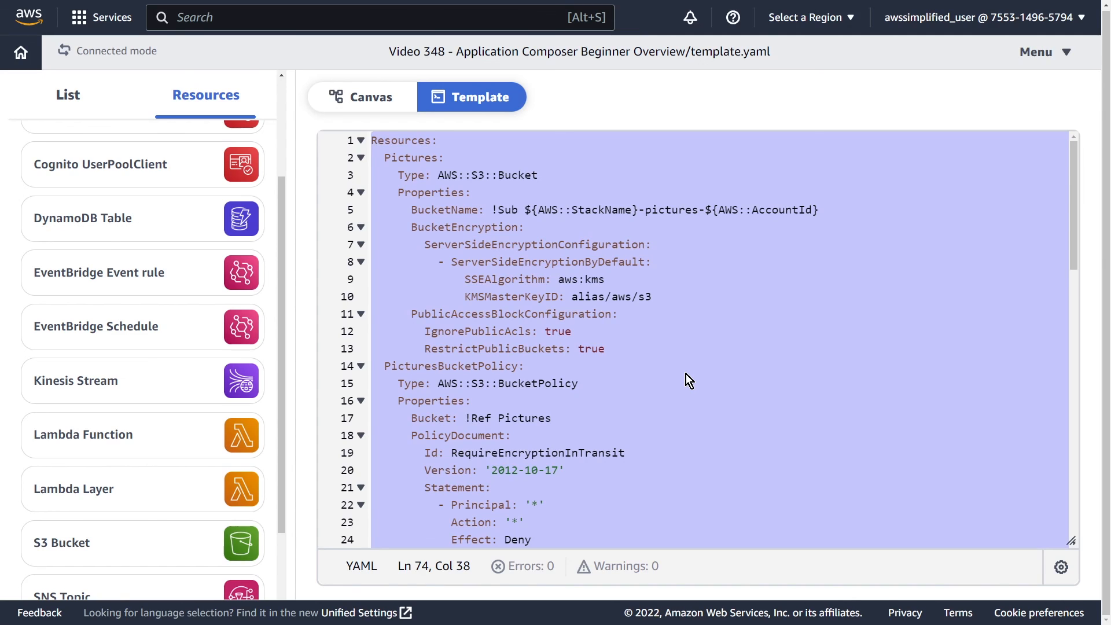
Step: Finish reviewing the YAML template and return to the canvas view of the three resources
click(623, 452)
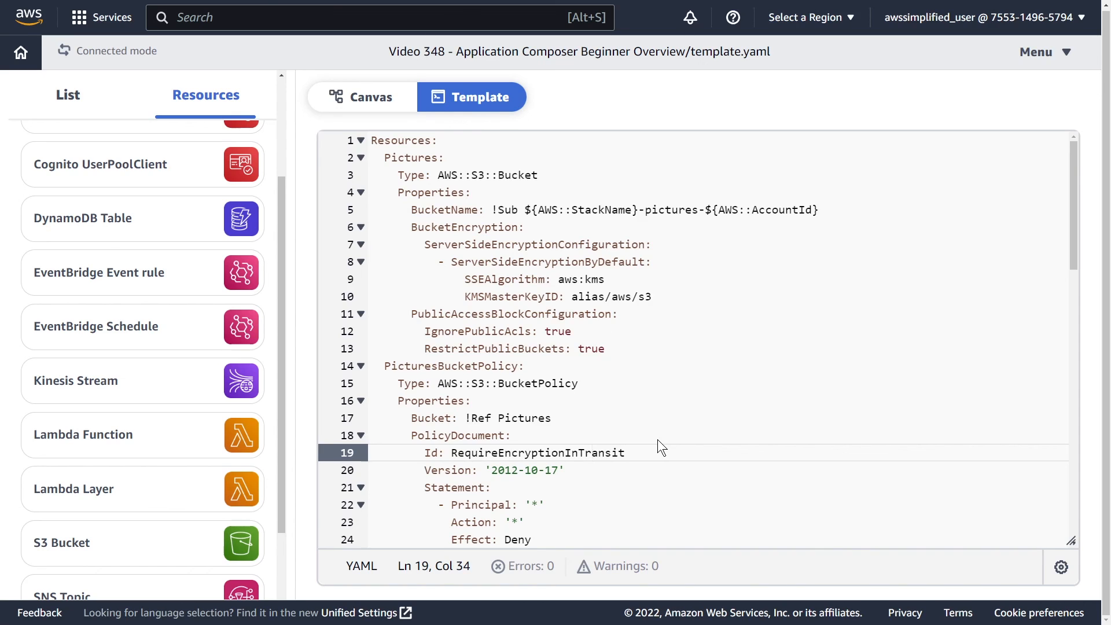
click(362, 97)
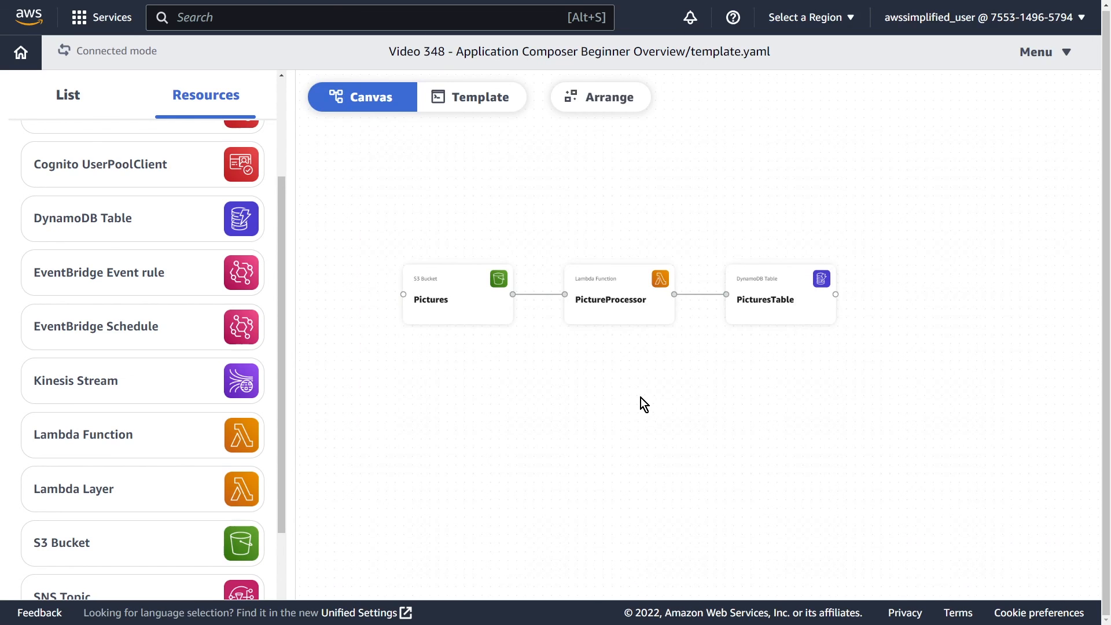